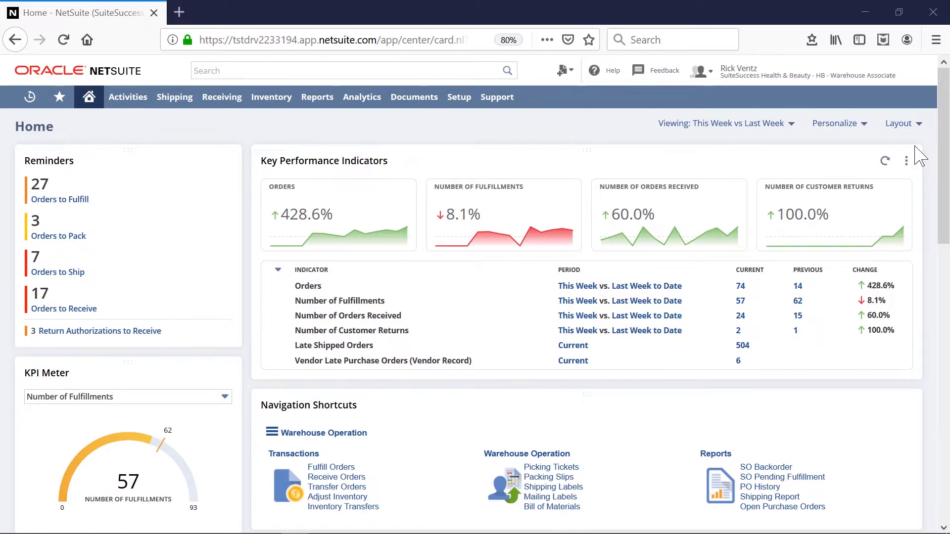
Step: Switch to the Warehouse Associate role and review the weekly Orders trend graph
{"action": "left_click", "coordinate": [700, 70]}
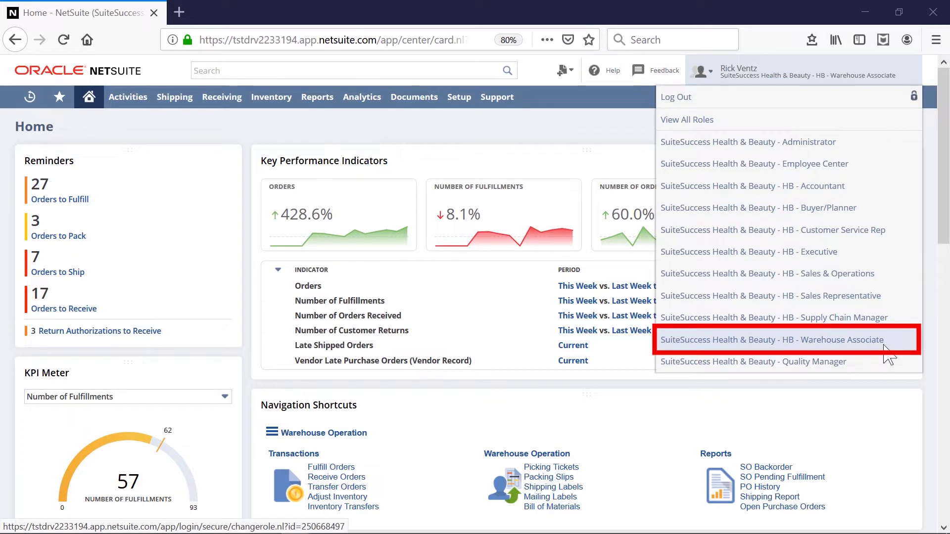
{"action": "left_click", "coordinate": [770, 339]}
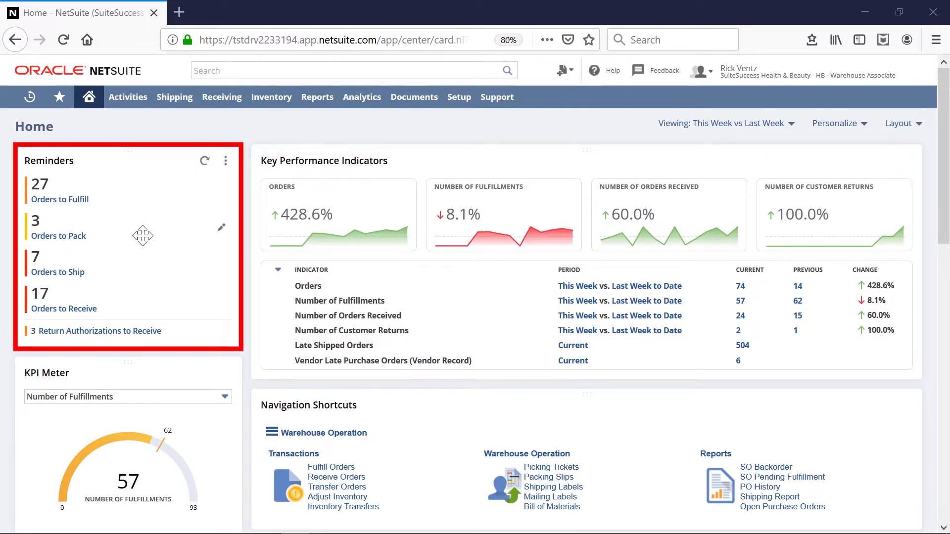
{"action": "mouse_move", "coordinate": [174, 356]}
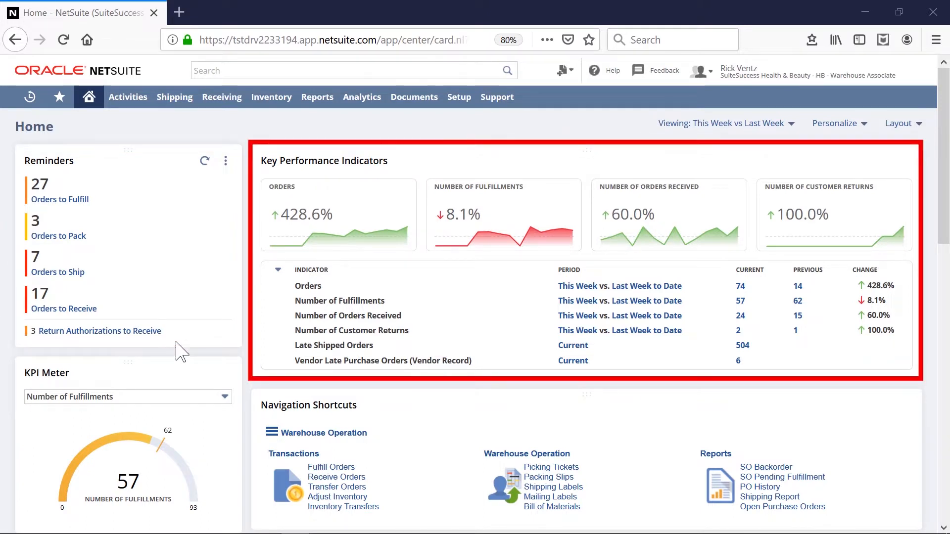
{"action": "mouse_move", "coordinate": [279, 273]}
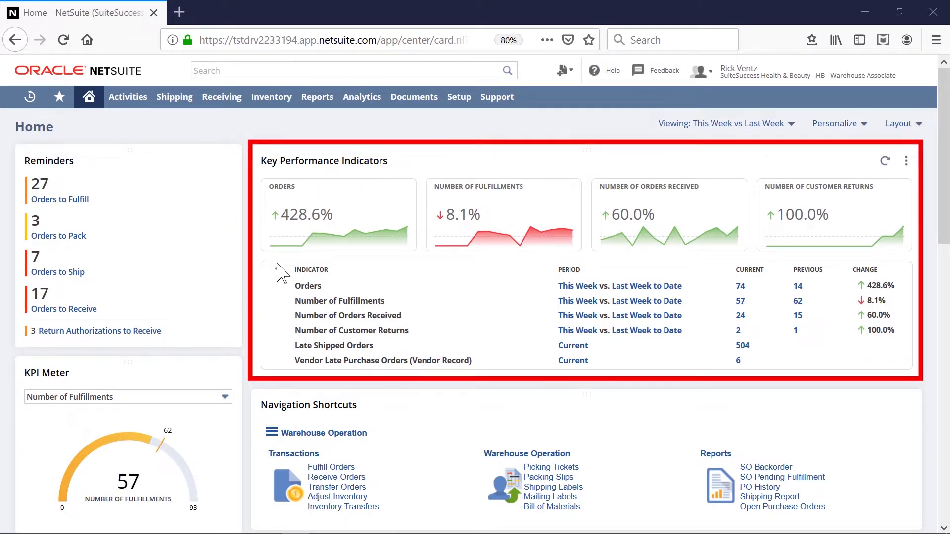
{"action": "mouse_move", "coordinate": [277, 274]}
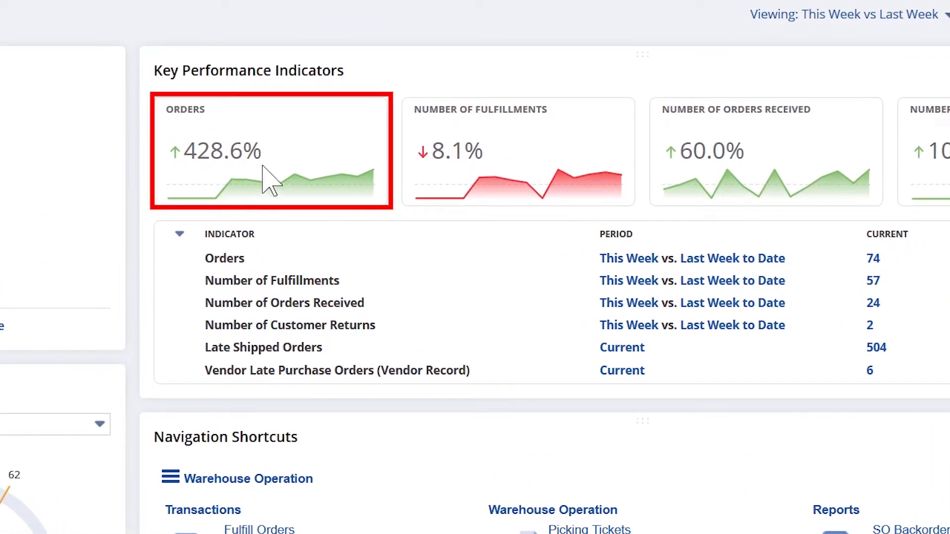
{"action": "mouse_move", "coordinate": [279, 182]}
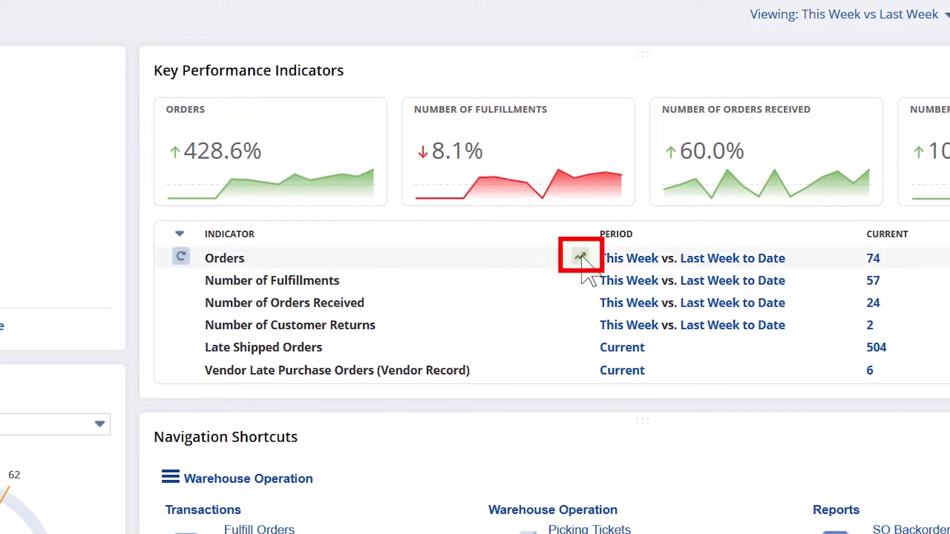
{"action": "left_click", "coordinate": [579, 258]}
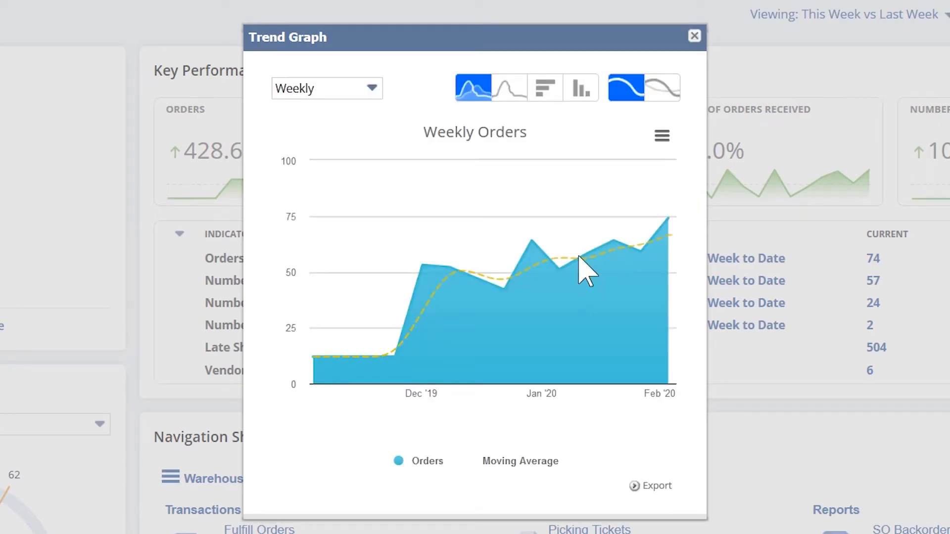
{"action": "mouse_move", "coordinate": [563, 288]}
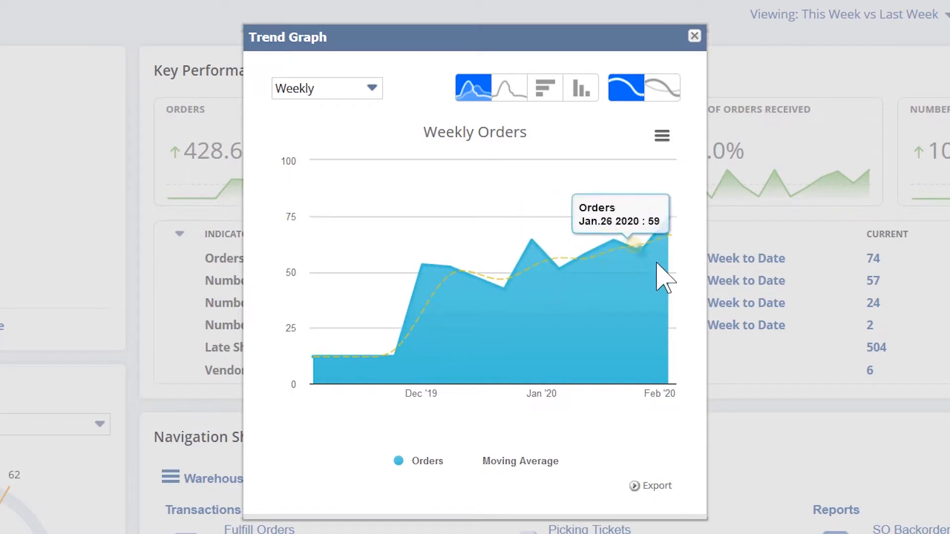
{"action": "mouse_move", "coordinate": [691, 236]}
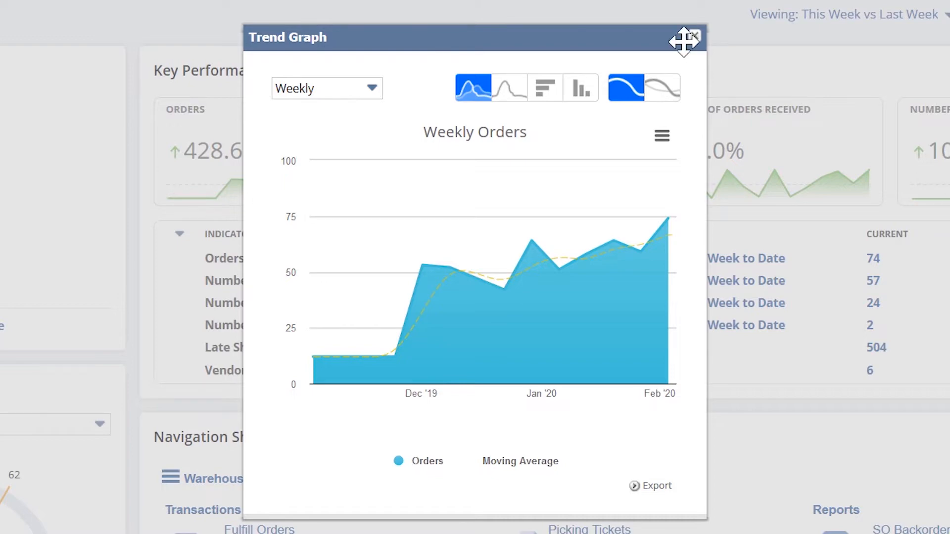
{"action": "left_click", "coordinate": [696, 33]}
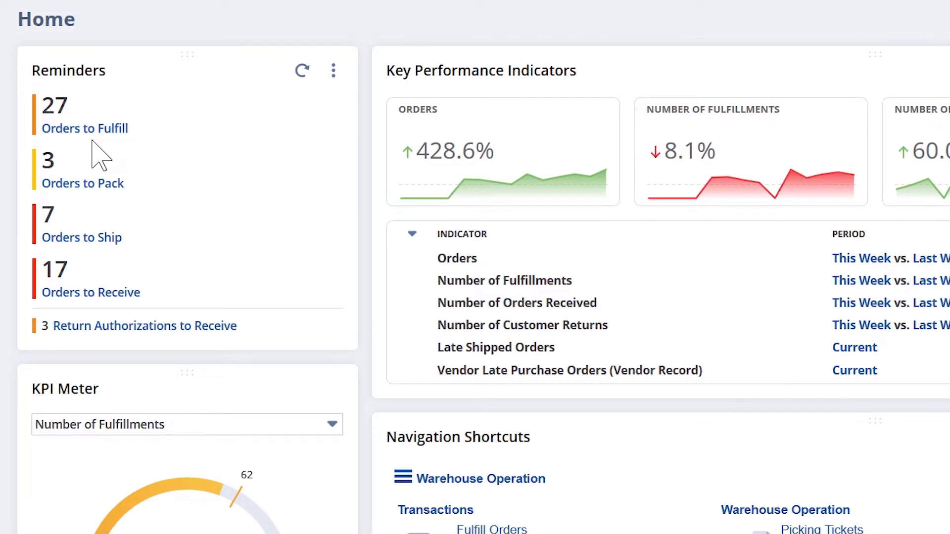
{"action": "mouse_move", "coordinate": [96, 209]}
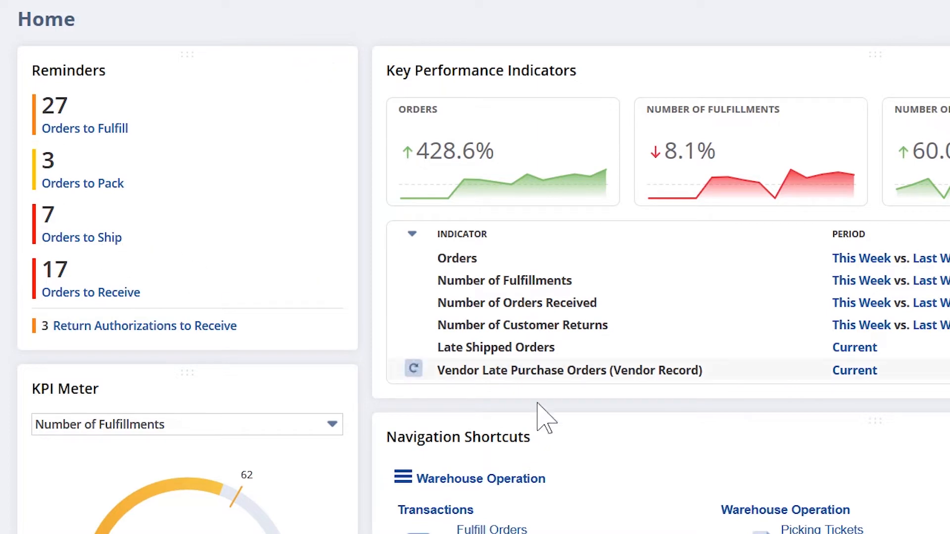
{"action": "scroll", "scroll_direction": "down", "scroll_amount": 3}
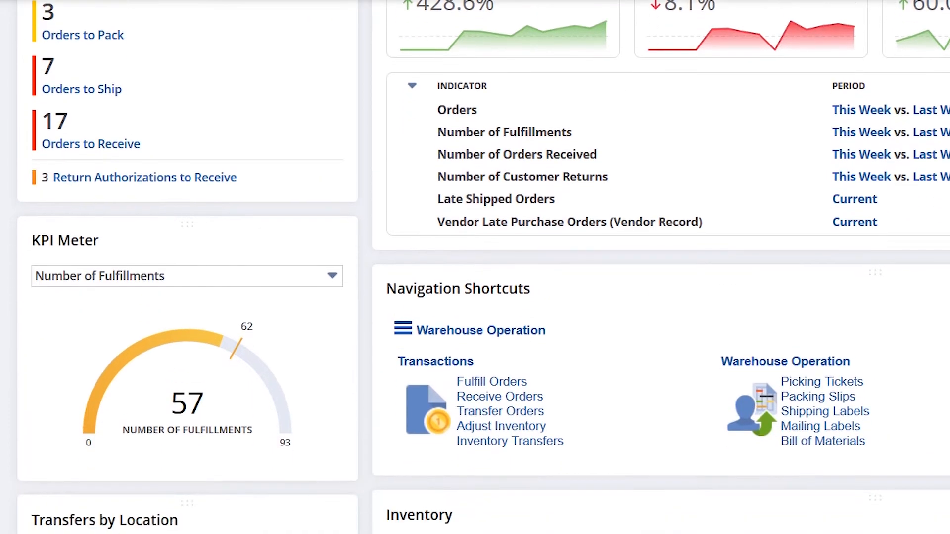
{"action": "scroll", "scroll_direction": "down", "scroll_amount": 3}
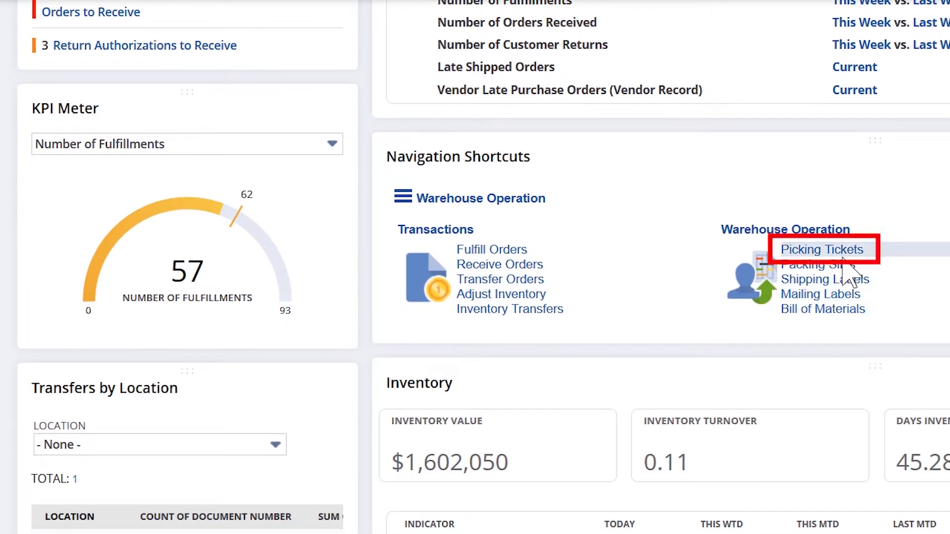
Step: Print picking tickets for SO0779 and SO0586, filtering by Ignore Item Availability
{"action": "left_click", "coordinate": [821, 249]}
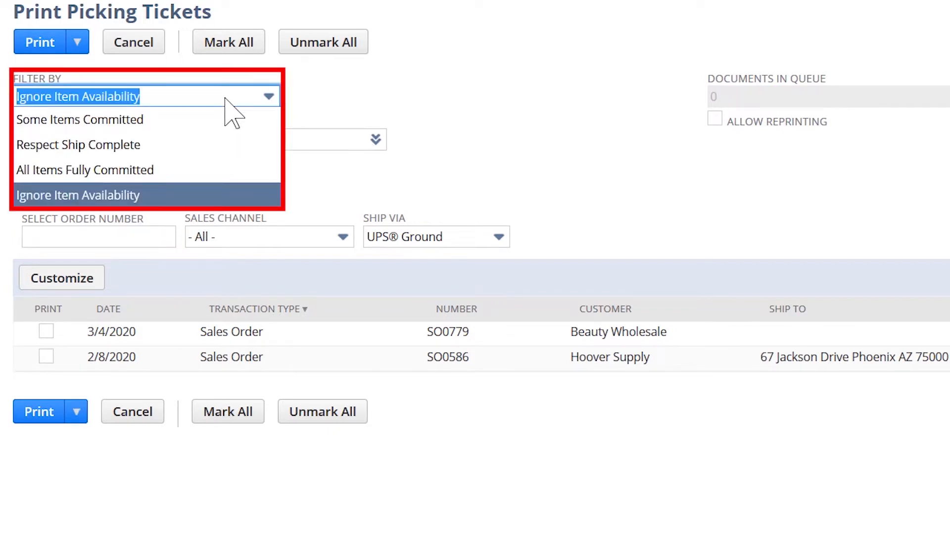
{"action": "mouse_move", "coordinate": [79, 120]}
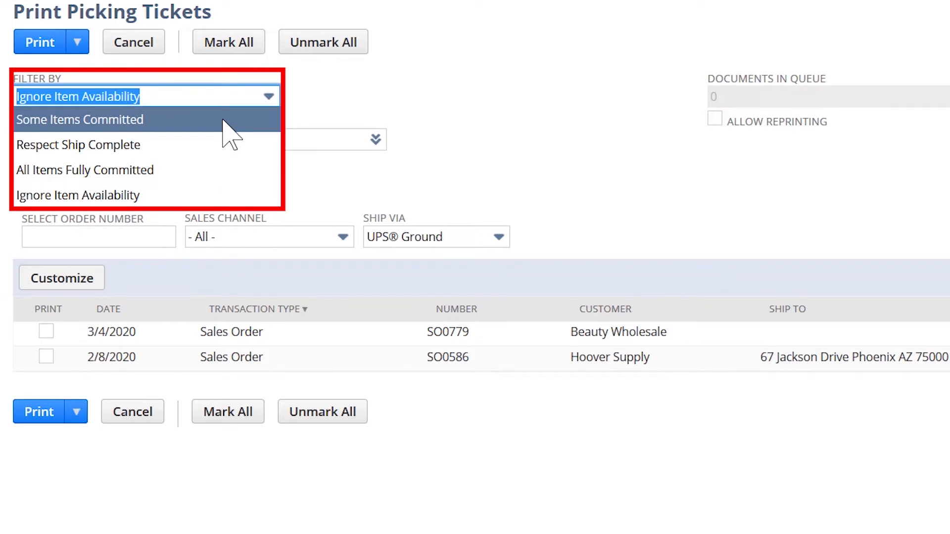
{"action": "mouse_move", "coordinate": [231, 149]}
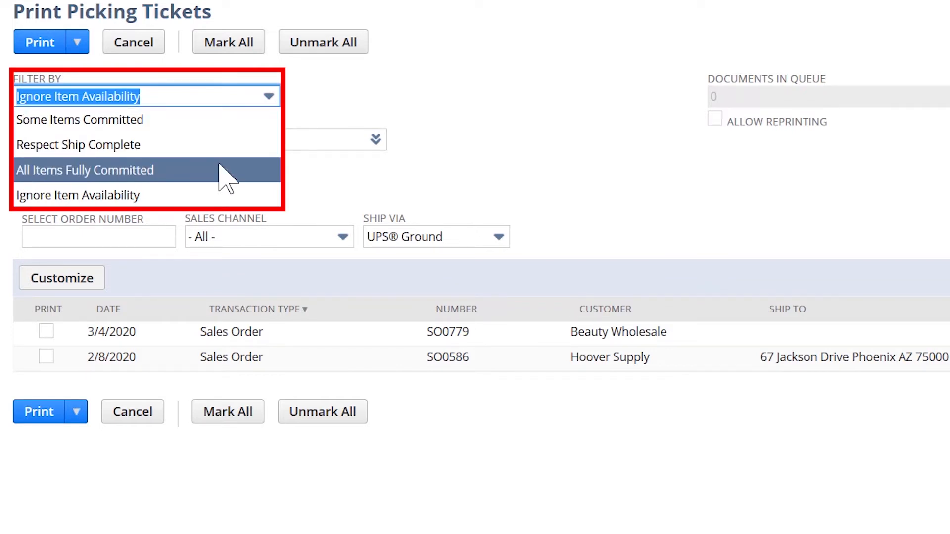
{"action": "mouse_move", "coordinate": [209, 199]}
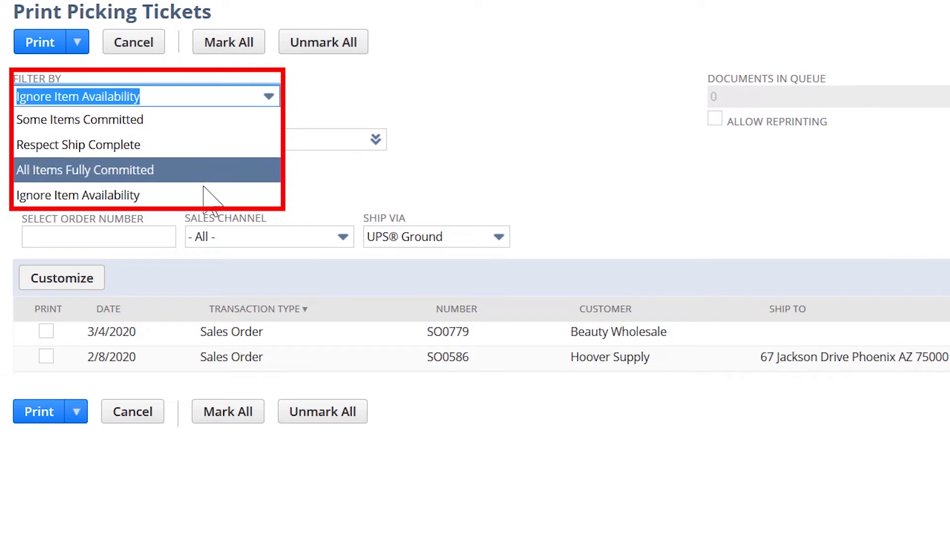
{"action": "left_click", "coordinate": [78, 195]}
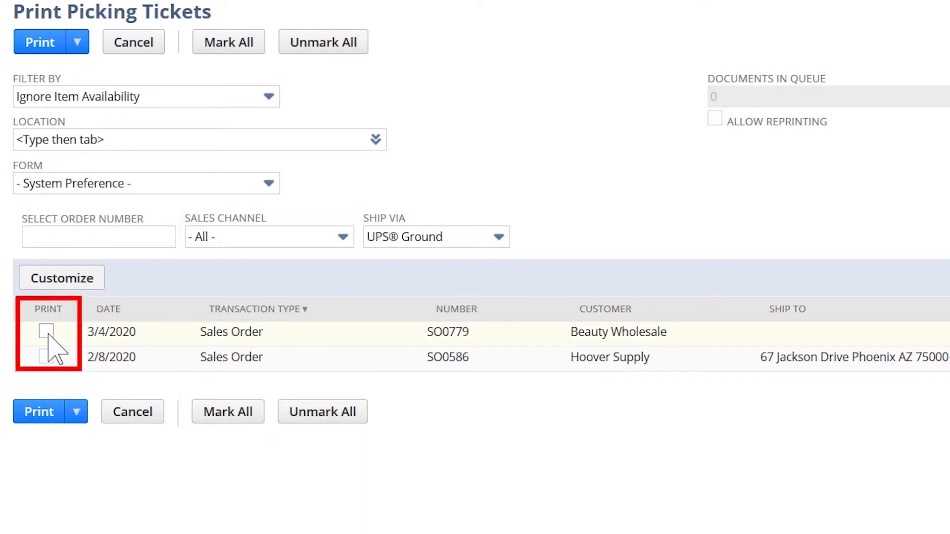
{"action": "left_click", "coordinate": [47, 331]}
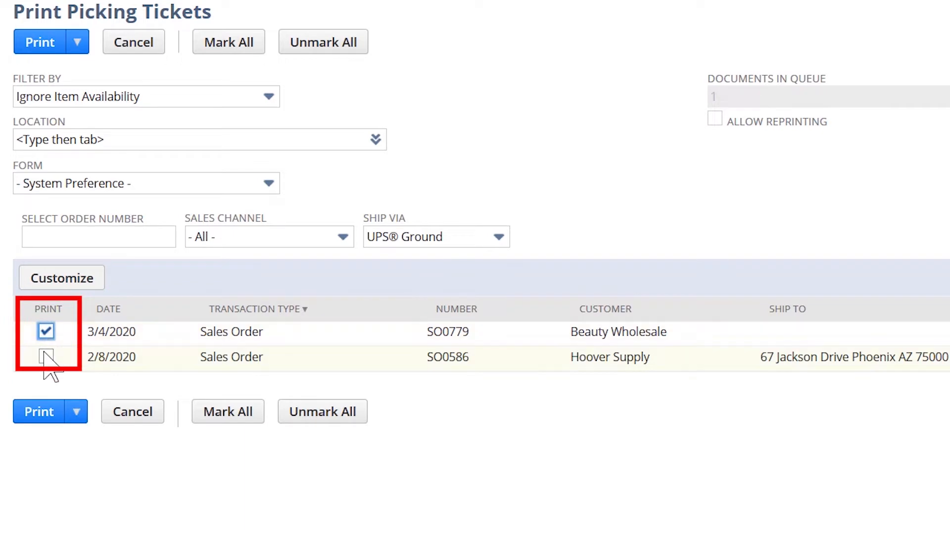
{"action": "left_click", "coordinate": [46, 357]}
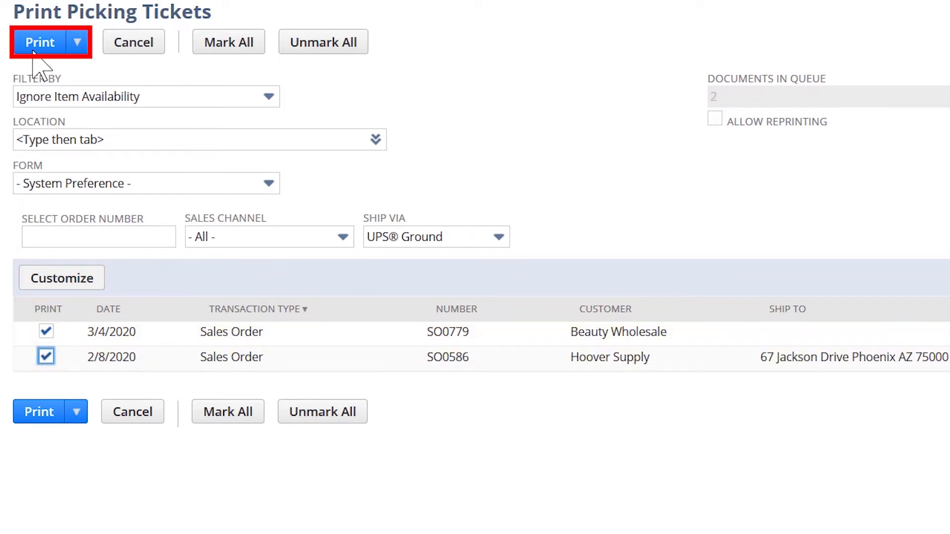
{"action": "left_click", "coordinate": [40, 42]}
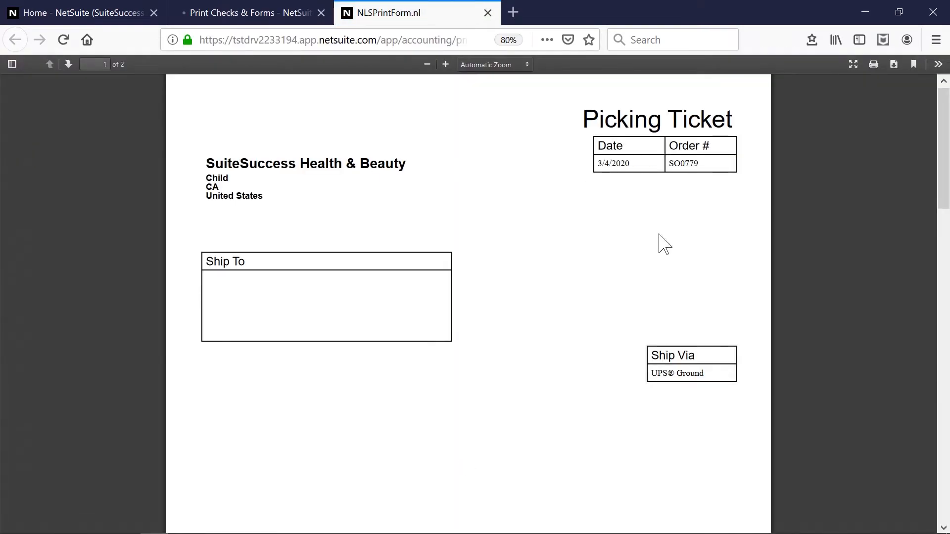
Step: Review the two-page picking ticket PDF and close the NLSPrintForm.nl document
{"action": "scroll", "scroll_direction": "down", "scroll_amount": 3}
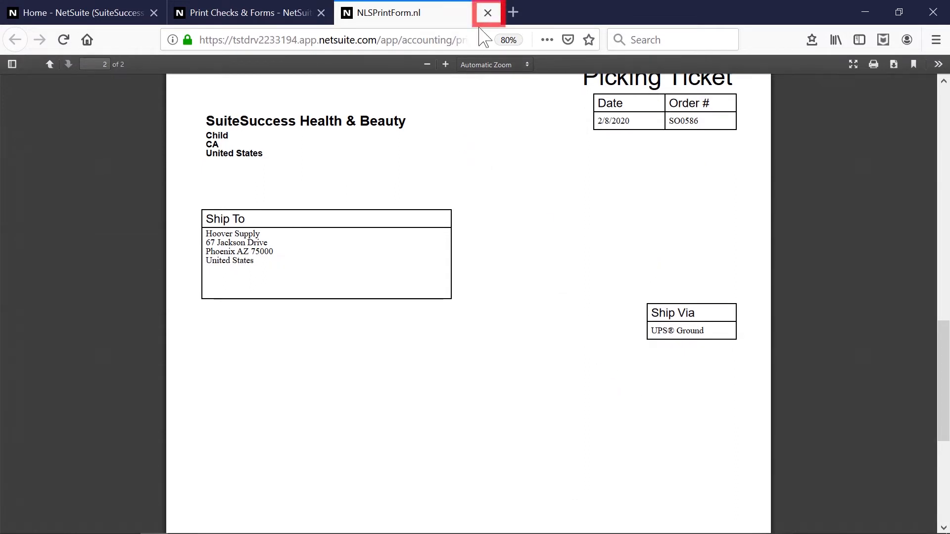
{"action": "left_click", "coordinate": [487, 11]}
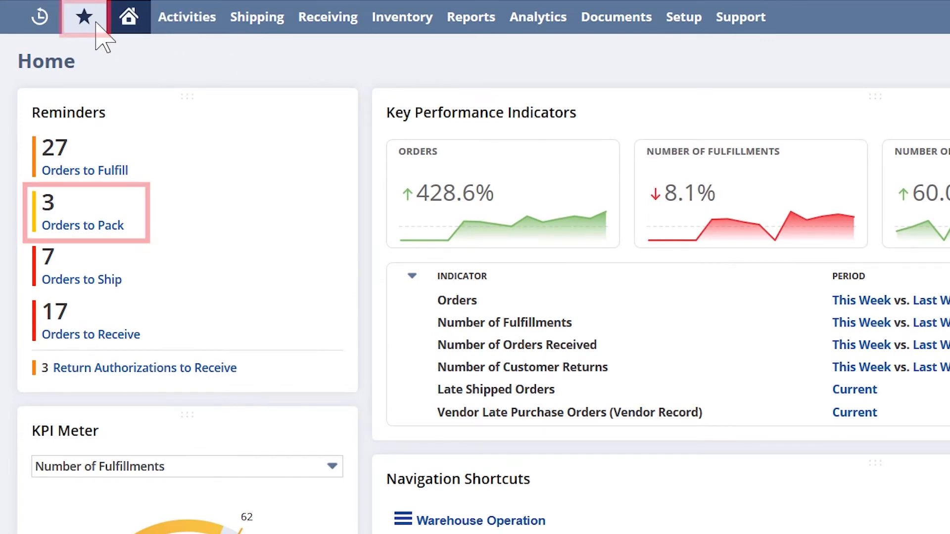
Step: Print integrated shipping labels via UPS Ground for orders SO0799 and SO0703
{"action": "left_click", "coordinate": [83, 16]}
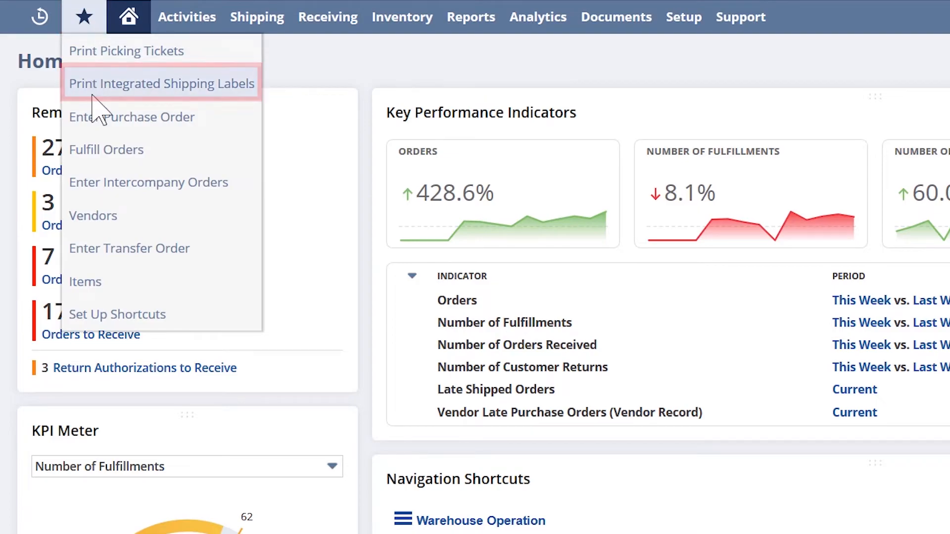
{"action": "left_click", "coordinate": [160, 83]}
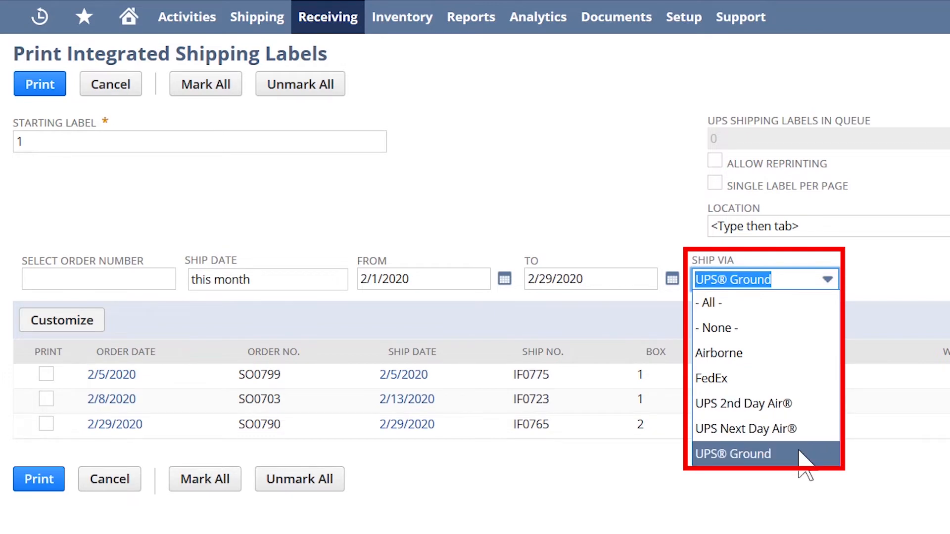
{"action": "mouse_move", "coordinate": [807, 474]}
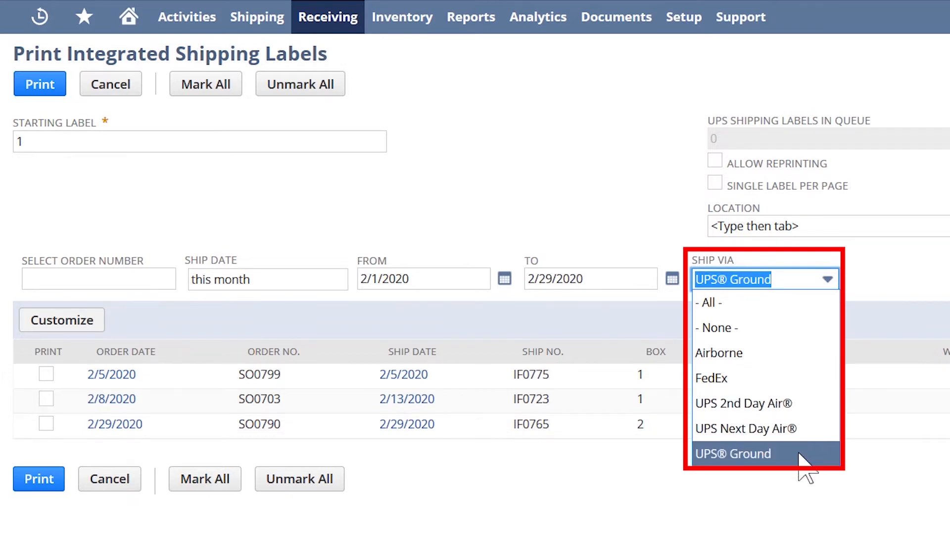
{"action": "left_click", "coordinate": [732, 454]}
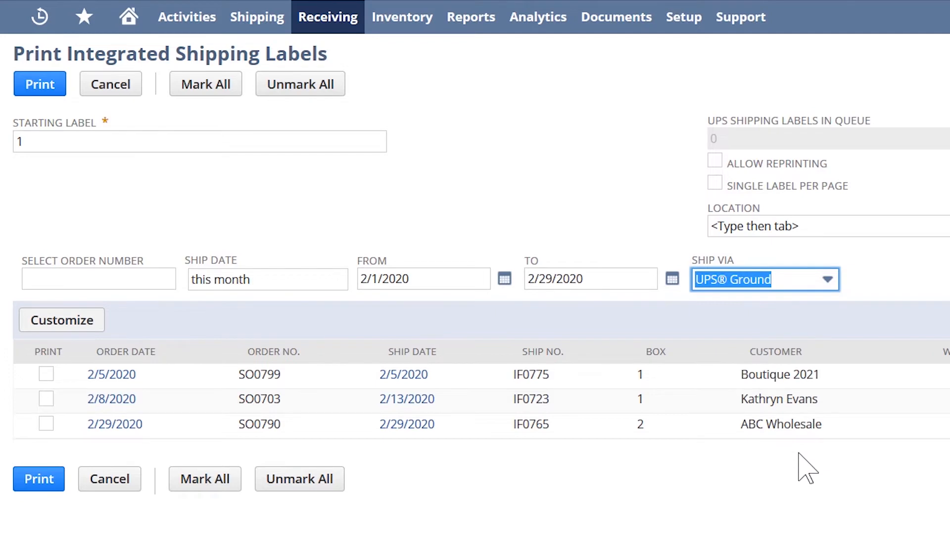
{"action": "mouse_move", "coordinate": [355, 463]}
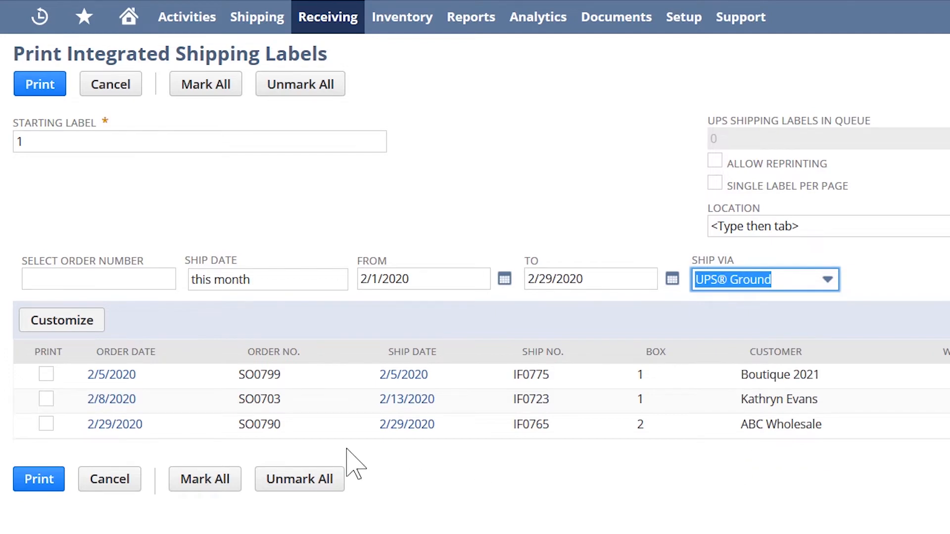
{"action": "left_click", "coordinate": [46, 374]}
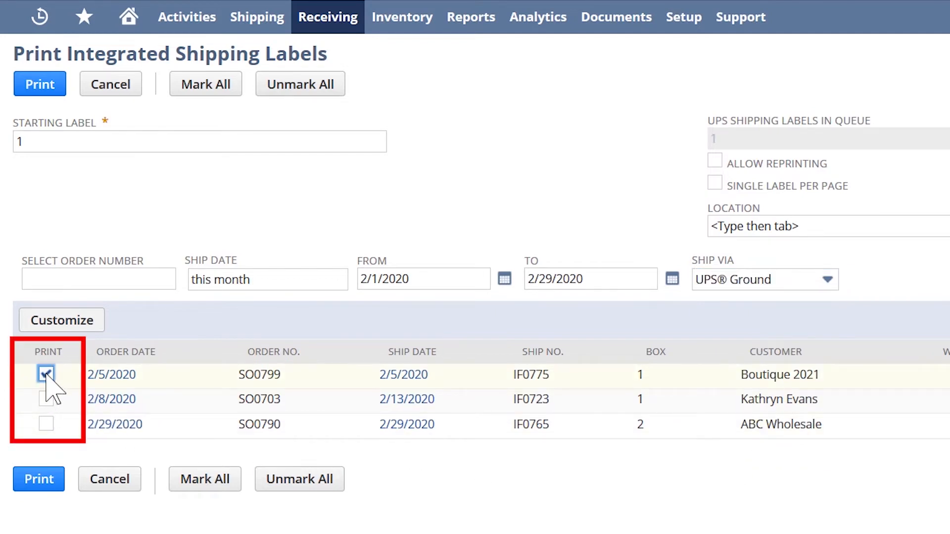
{"action": "left_click", "coordinate": [46, 398]}
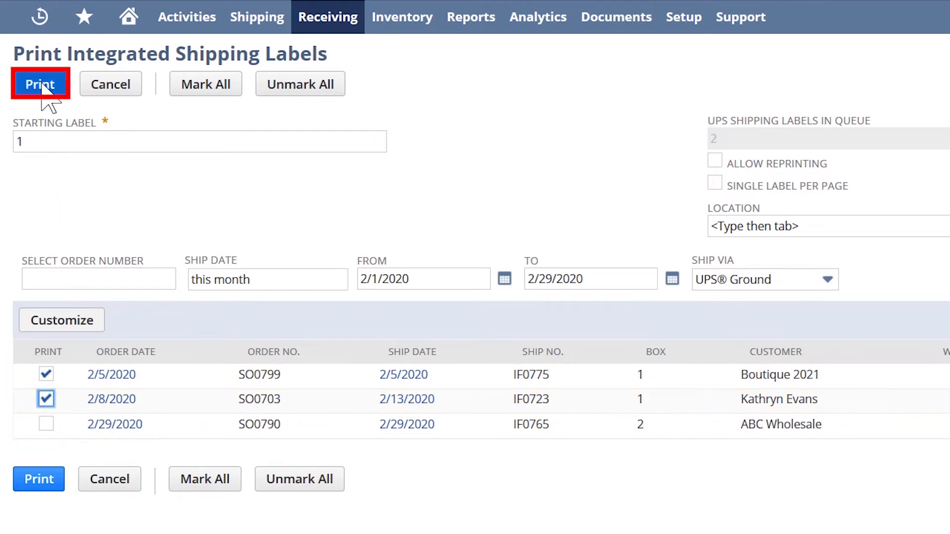
{"action": "left_click", "coordinate": [39, 83]}
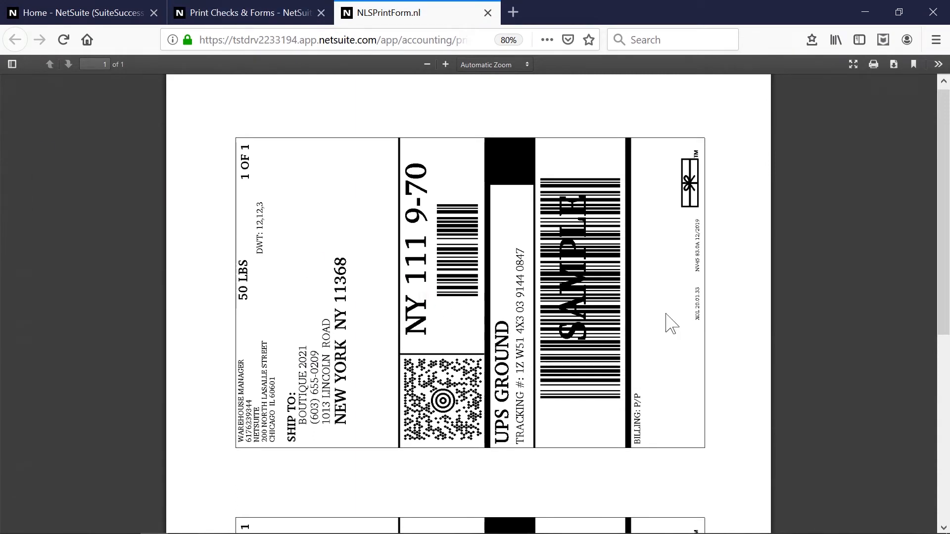
Step: Review both UPS Ground labels in the PDF and close the Print Checks & Forms page
{"action": "scroll", "scroll_direction": "down", "scroll_amount": 3}
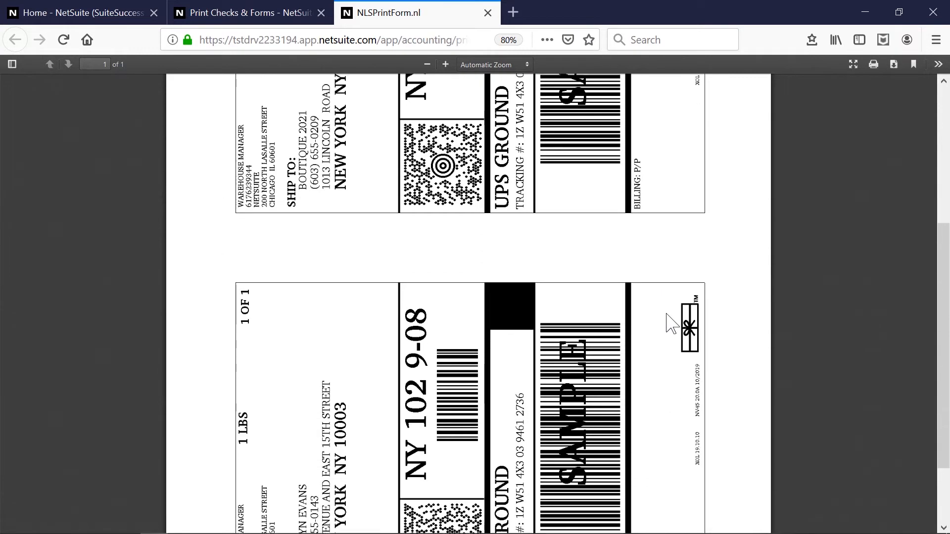
{"action": "scroll", "scroll_direction": "down", "scroll_amount": 3}
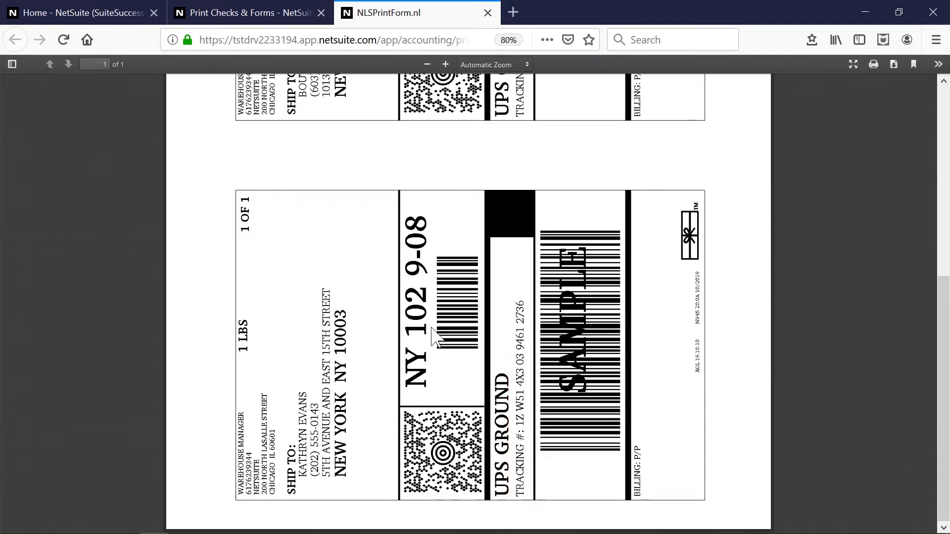
{"action": "left_click", "coordinate": [321, 12]}
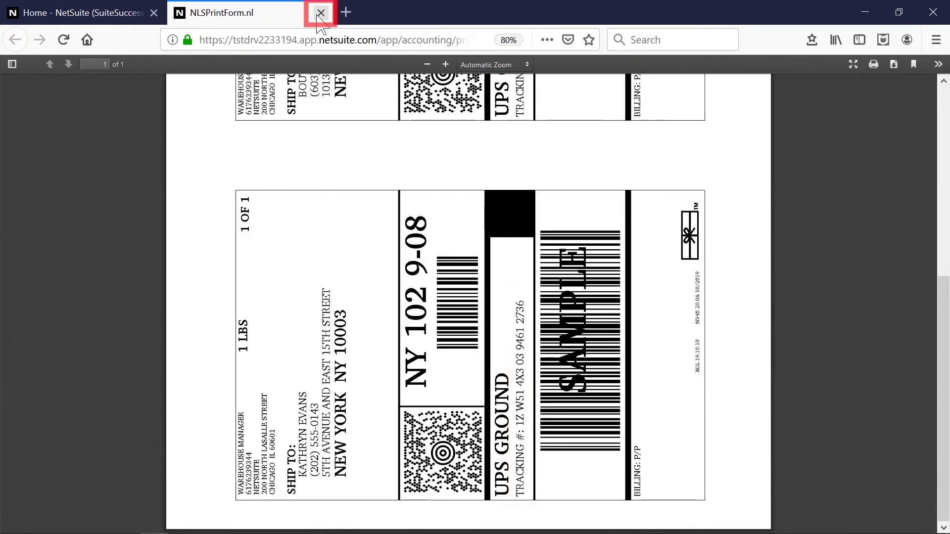
Step: Close the label PDF and switch to the SuiteSuccess Health & Beauty HB - Accountant role
{"action": "left_click", "coordinate": [320, 11]}
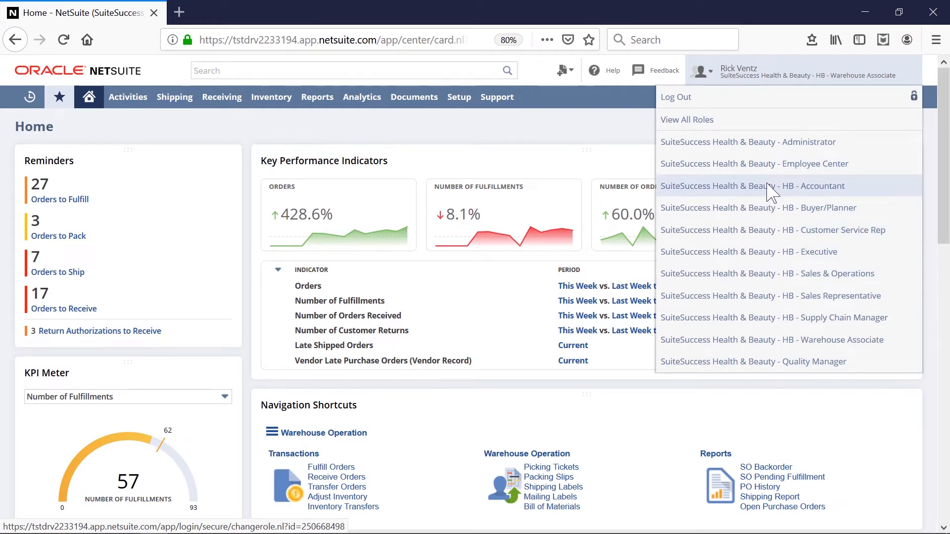
{"action": "left_click", "coordinate": [753, 186]}
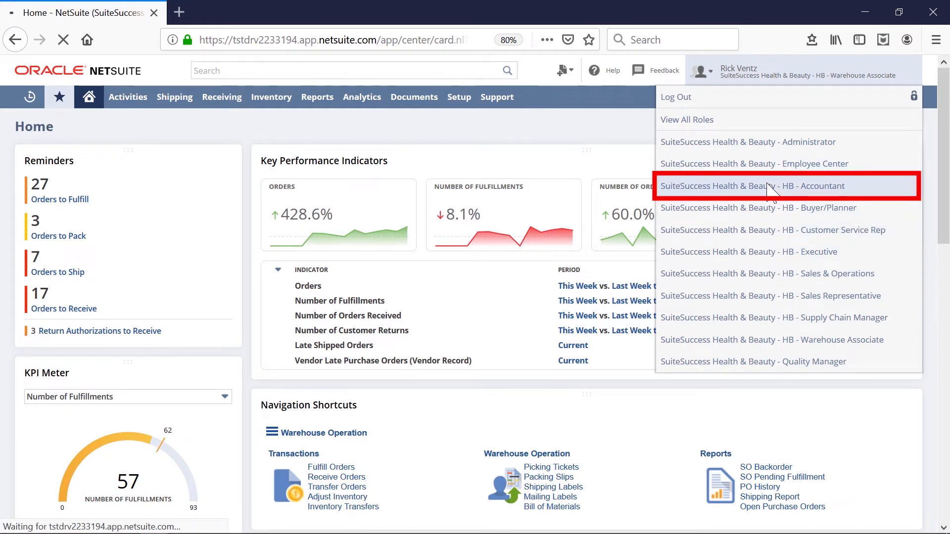
{"action": "left_click", "coordinate": [756, 186]}
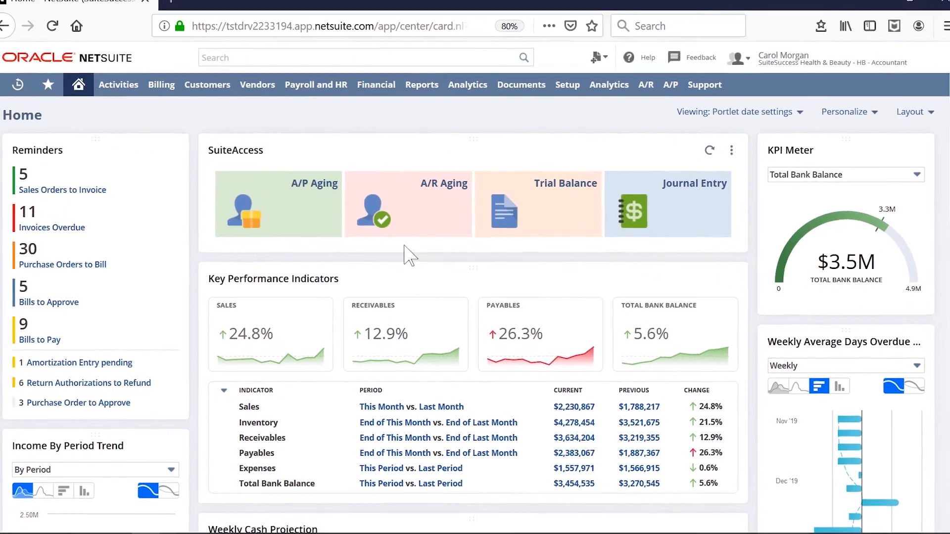
Step: Drill into the $3,634,204 current Receivables figure in the Key Performance Indicators
{"action": "scroll", "scroll_direction": "down", "scroll_amount": 3}
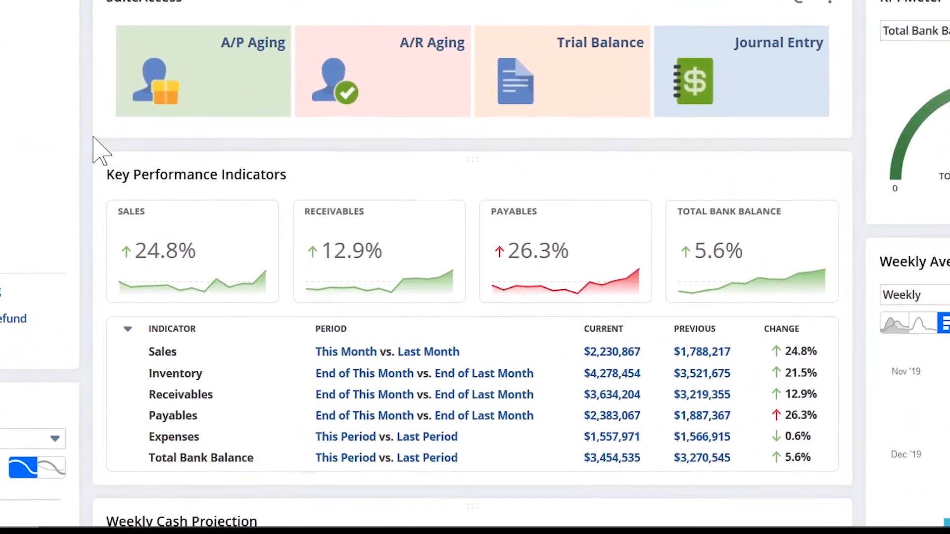
{"action": "scroll", "scroll_direction": "down", "scroll_amount": 3}
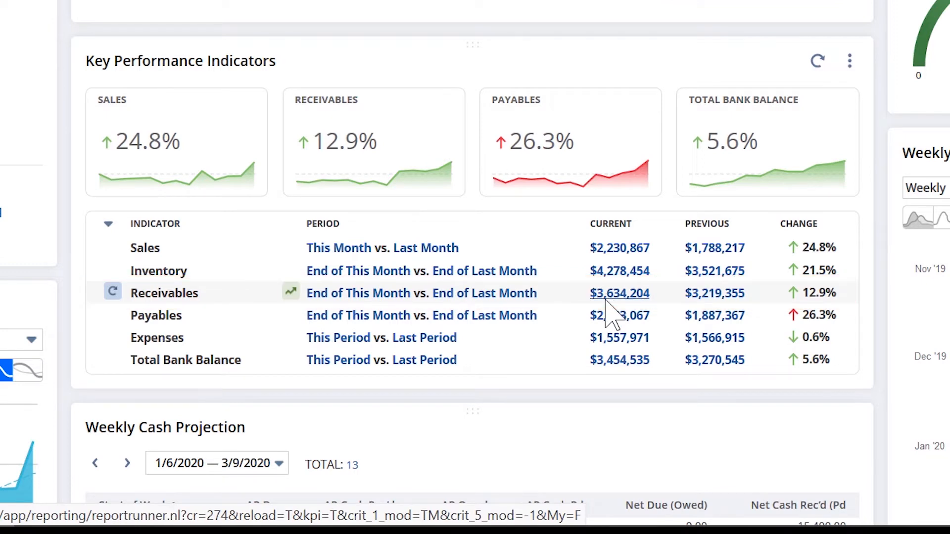
{"action": "left_click", "coordinate": [619, 292]}
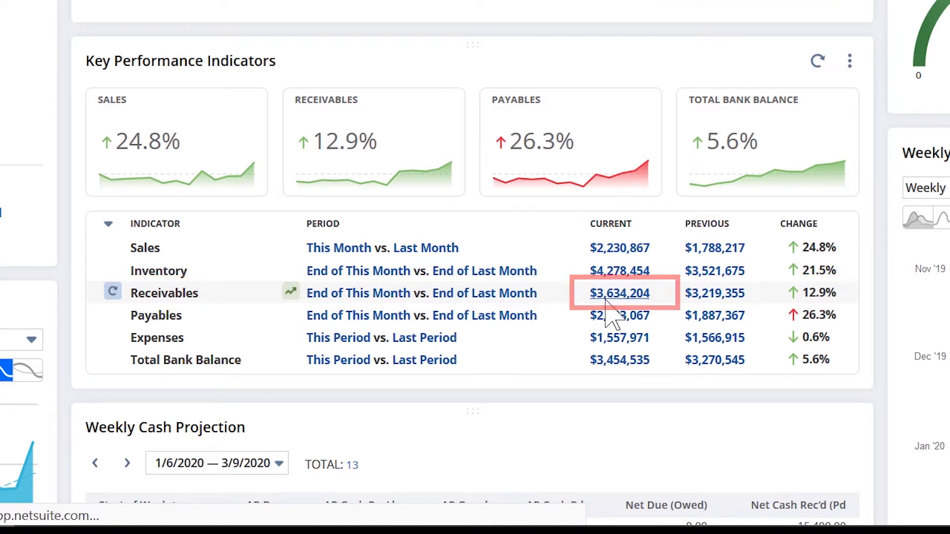
Step: Load the A/R Aging Summary report and review customer balances by aging period
{"action": "left_click", "coordinate": [618, 293]}
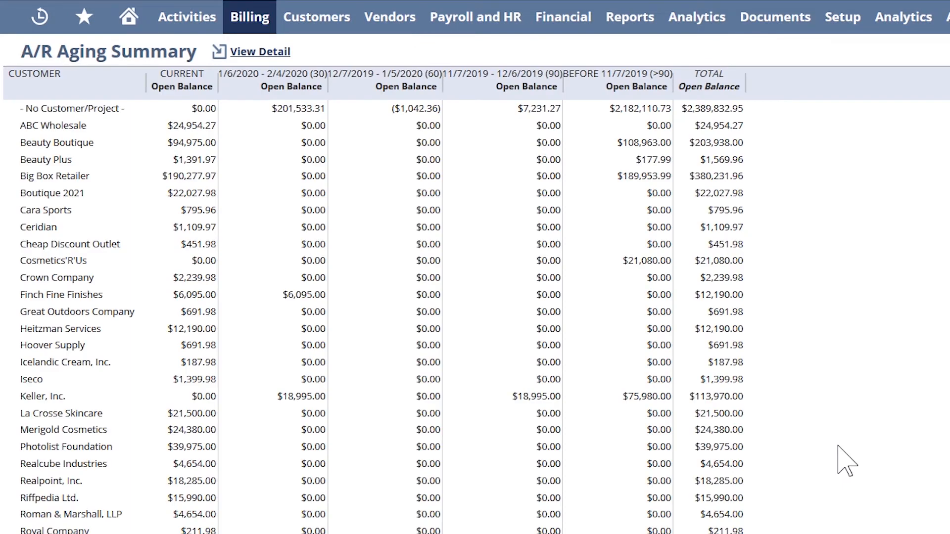
{"action": "mouse_move", "coordinate": [131, 200]}
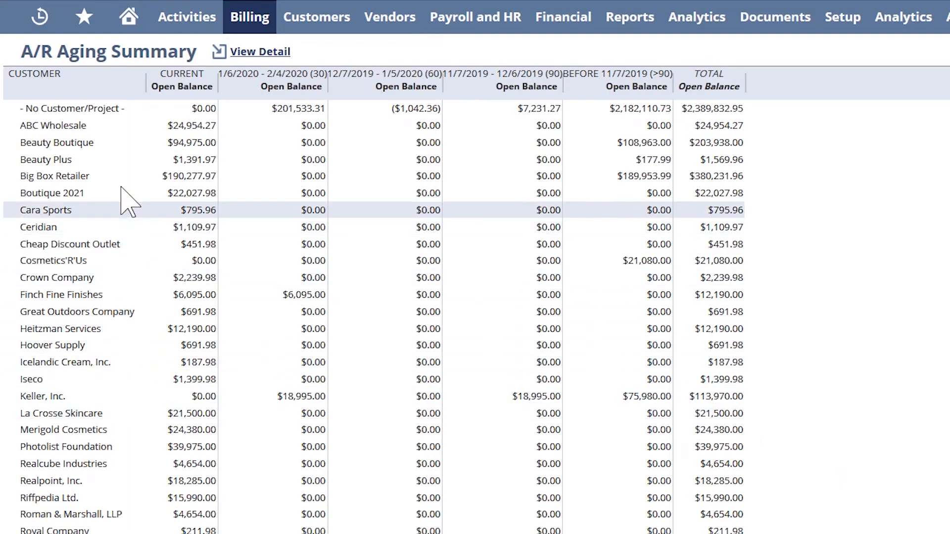
{"action": "mouse_move", "coordinate": [143, 421]}
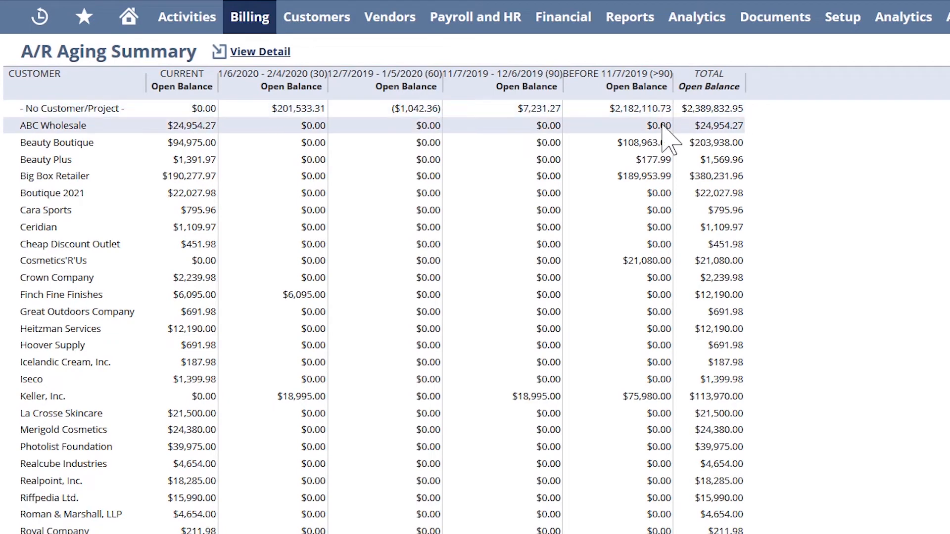
{"action": "mouse_move", "coordinate": [665, 193]}
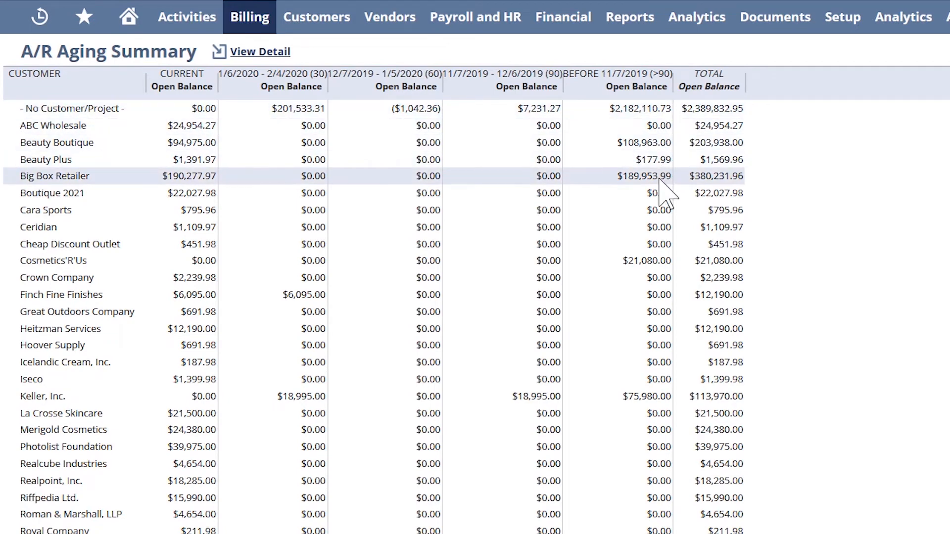
{"action": "mouse_move", "coordinate": [665, 193]}
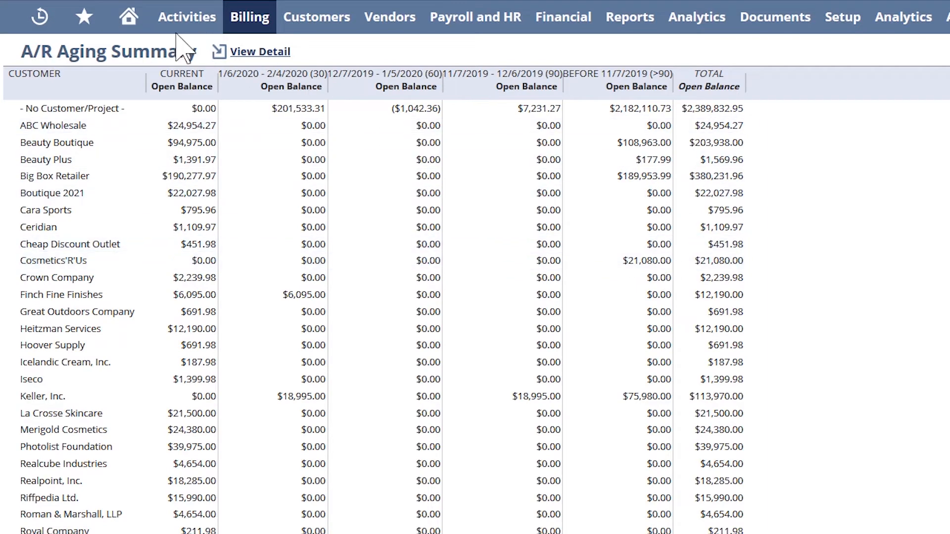
{"action": "left_click", "coordinate": [128, 17]}
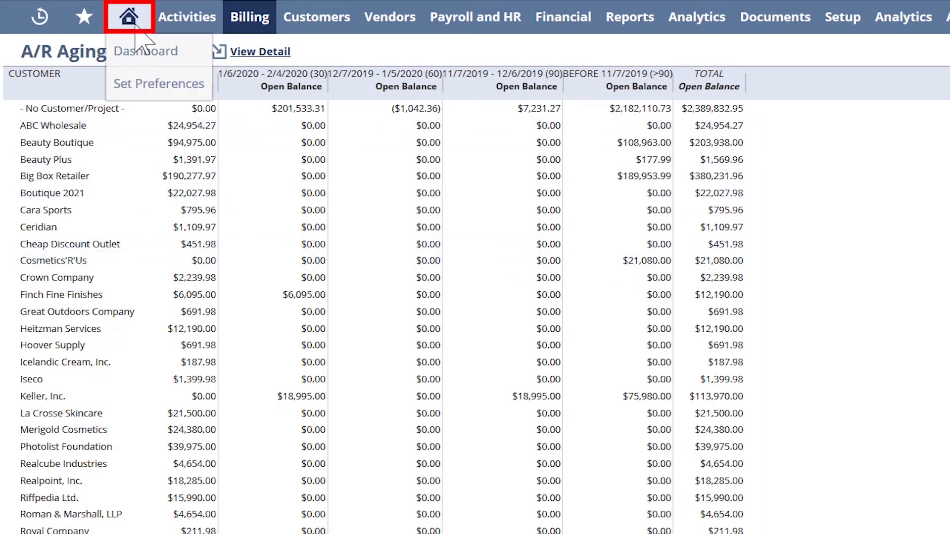
Step: Return to the dashboard, open Sales Orders to Invoice and start invoicing SO0799 for Boutique 2021
{"action": "left_click", "coordinate": [146, 50]}
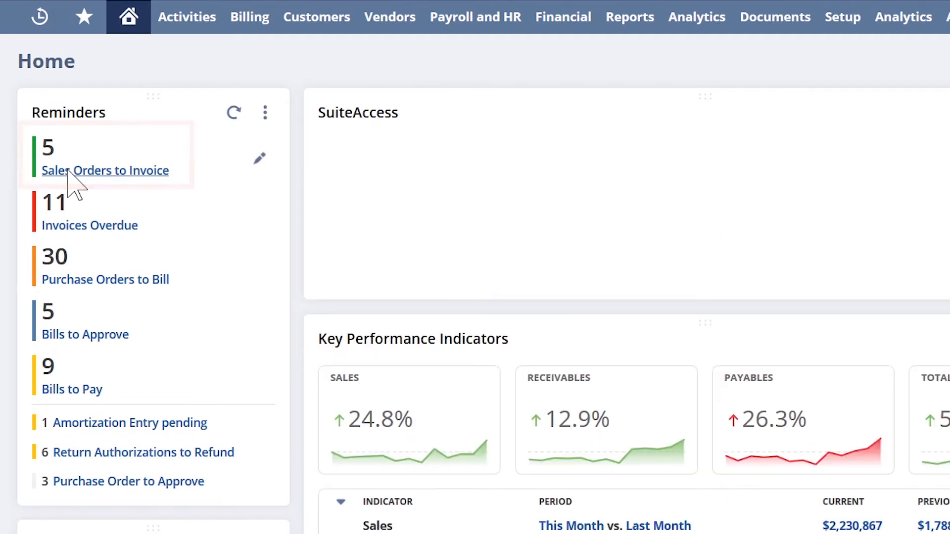
{"action": "left_click", "coordinate": [104, 170]}
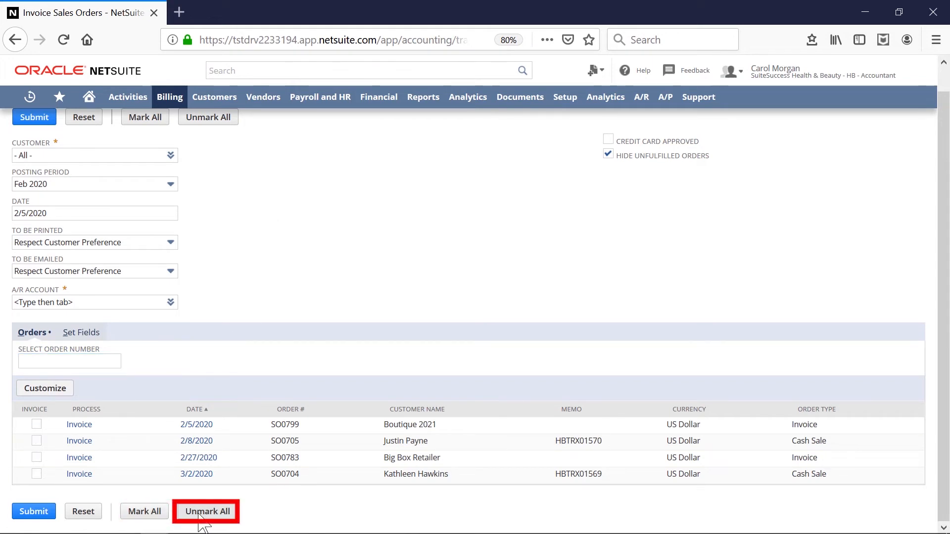
{"action": "mouse_move", "coordinate": [79, 425]}
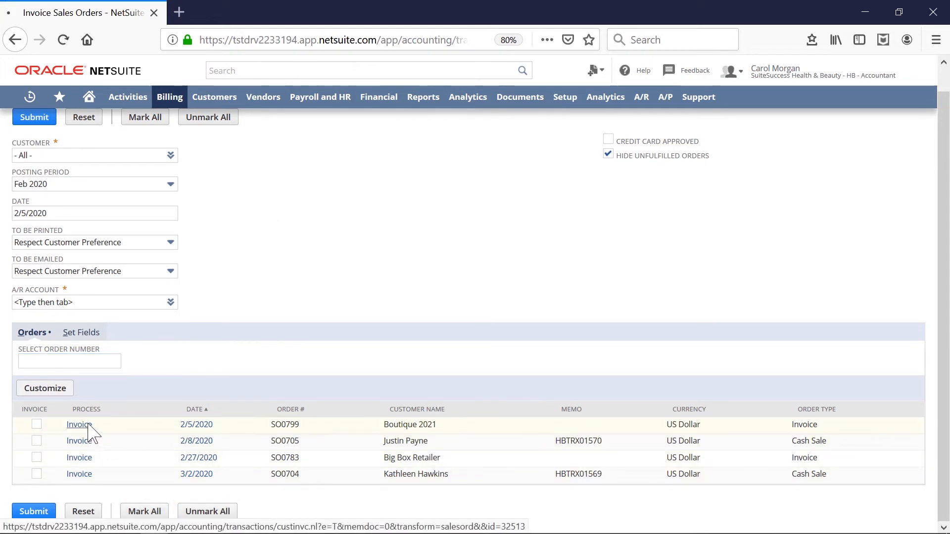
{"action": "left_click", "coordinate": [79, 425]}
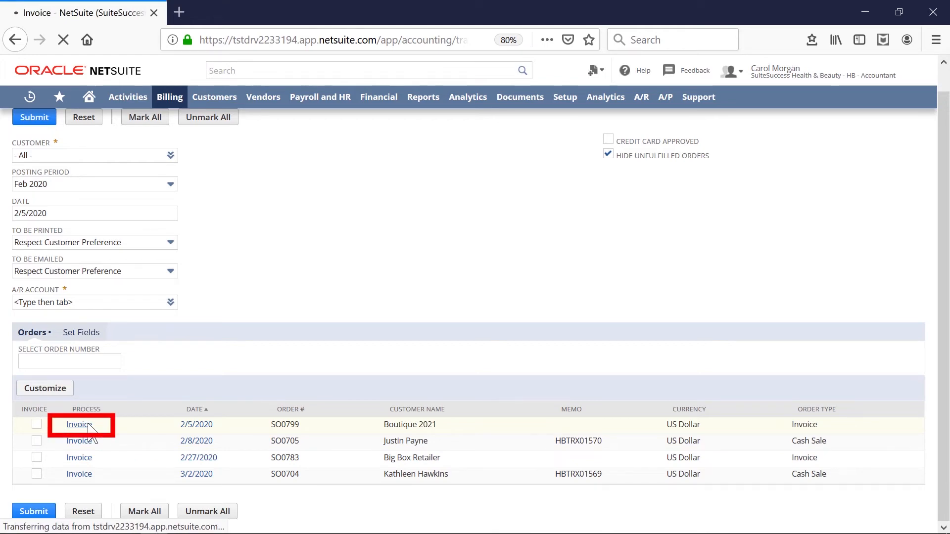
Step: Generate the $1,403.99 Boutique 2021 invoice from SO0799 and view its Communication settings
{"action": "left_click", "coordinate": [78, 425]}
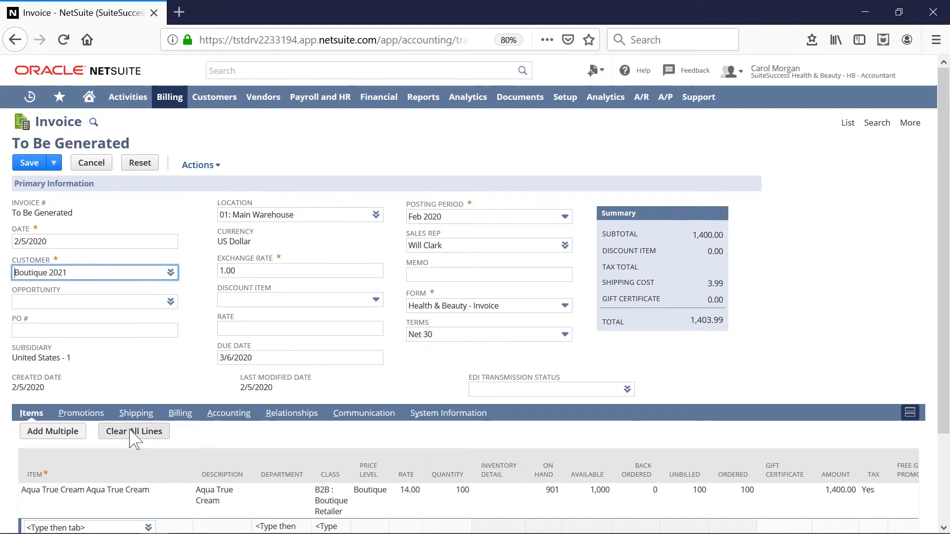
{"action": "mouse_move", "coordinate": [217, 403]}
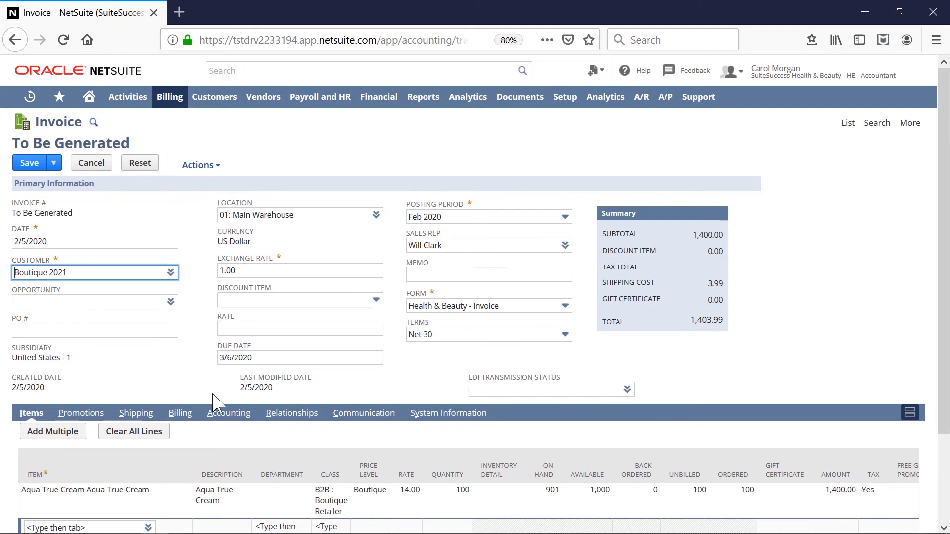
{"action": "mouse_move", "coordinate": [751, 228]}
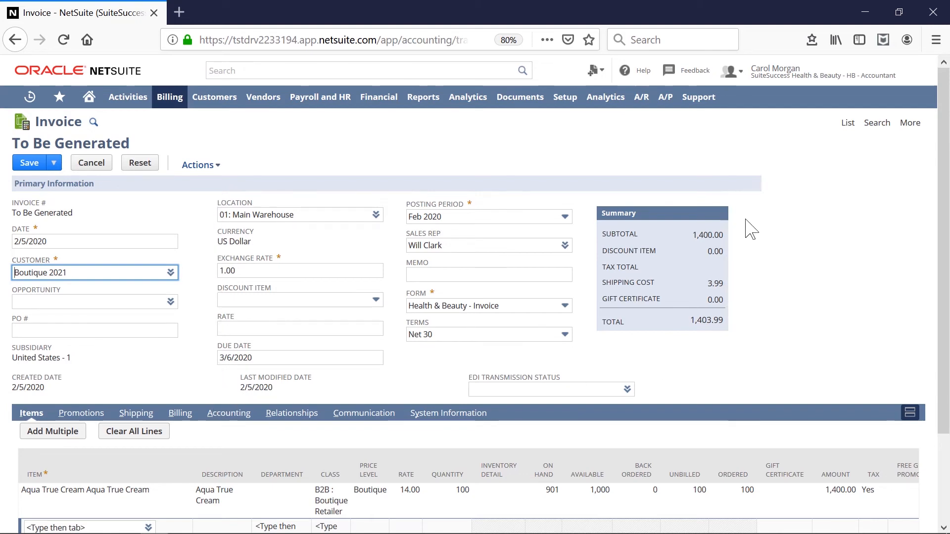
{"action": "mouse_move", "coordinate": [747, 322]}
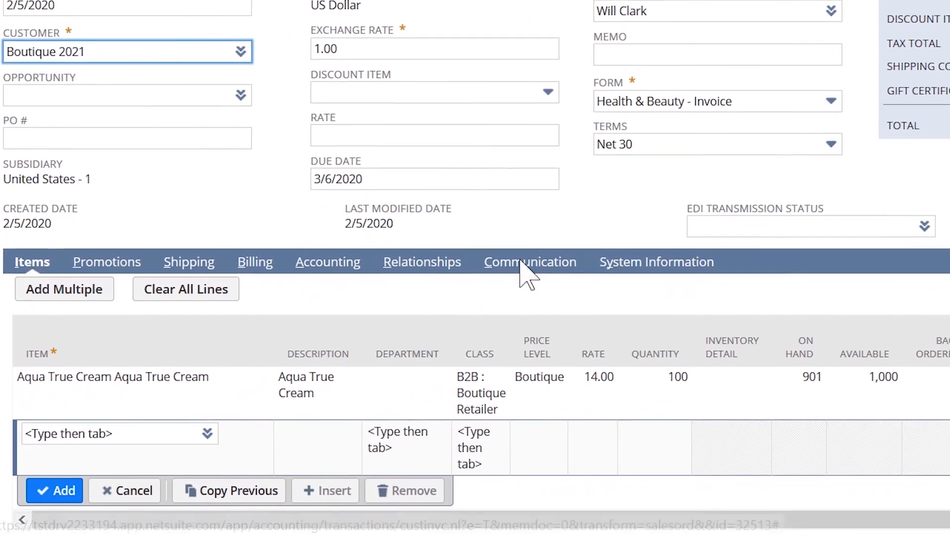
{"action": "left_click", "coordinate": [528, 261]}
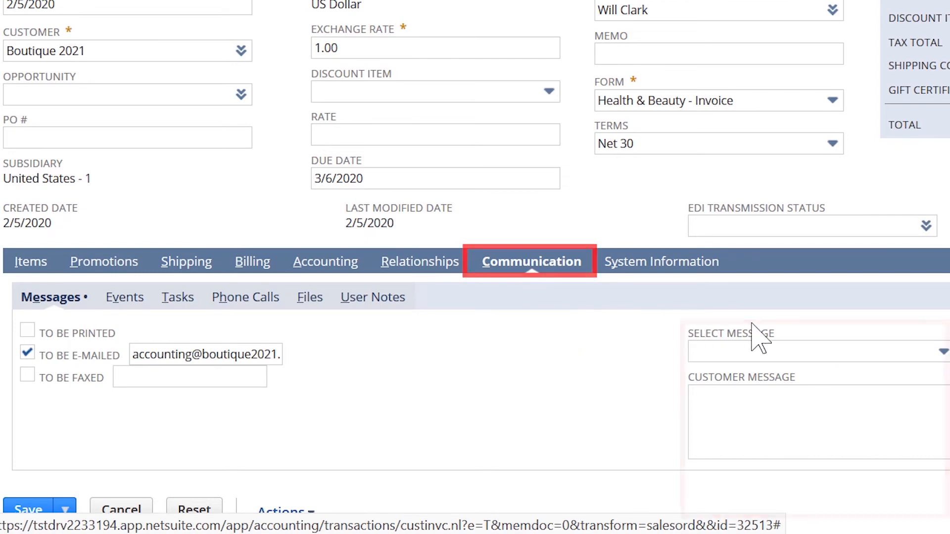
Step: Set the customer message 'We appreciate your prompt payment.' and save invoice INV0664
{"action": "left_click", "coordinate": [815, 350]}
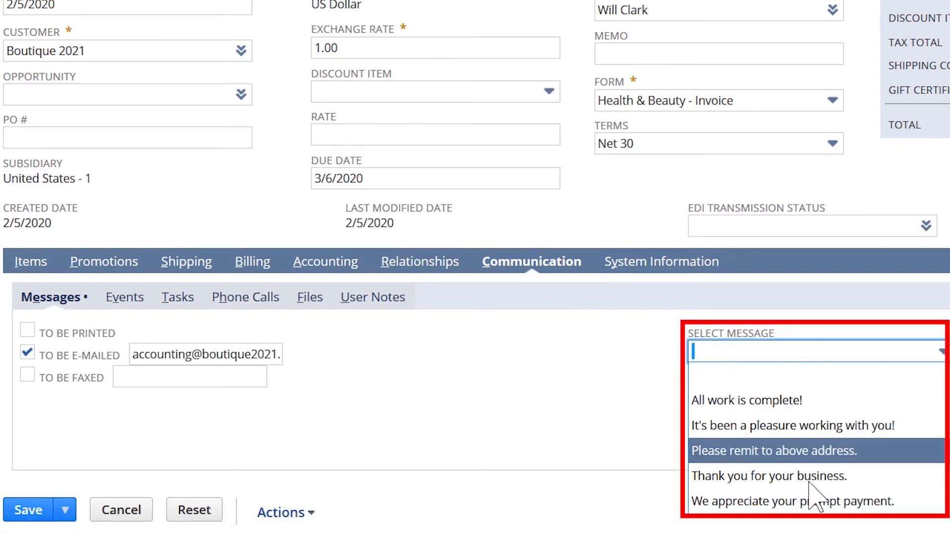
{"action": "left_click", "coordinate": [794, 500]}
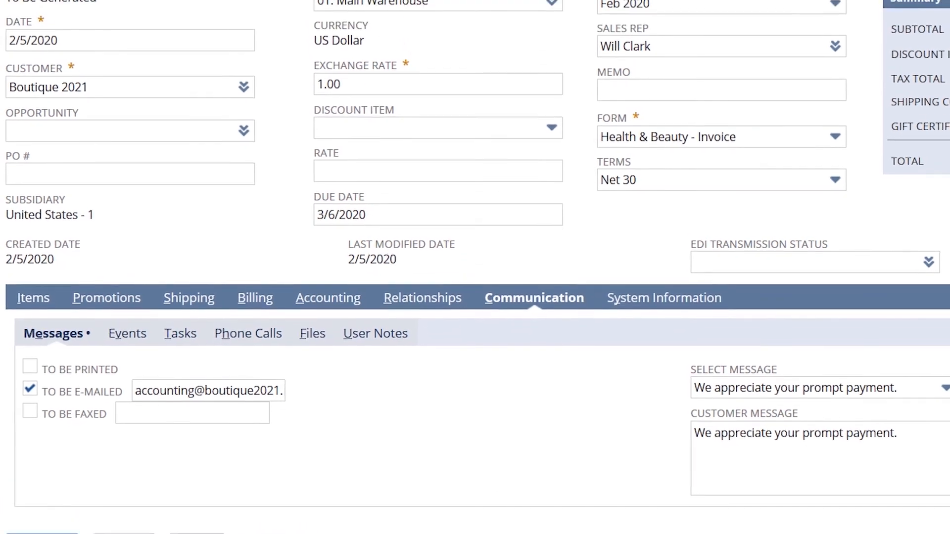
{"action": "scroll", "scroll_direction": "up", "scroll_amount": 3}
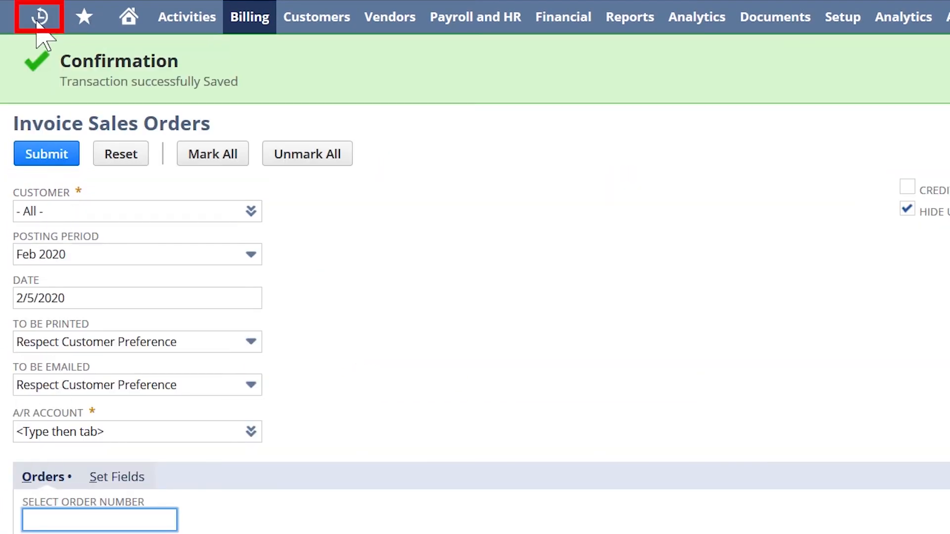
{"action": "left_click", "coordinate": [37, 17]}
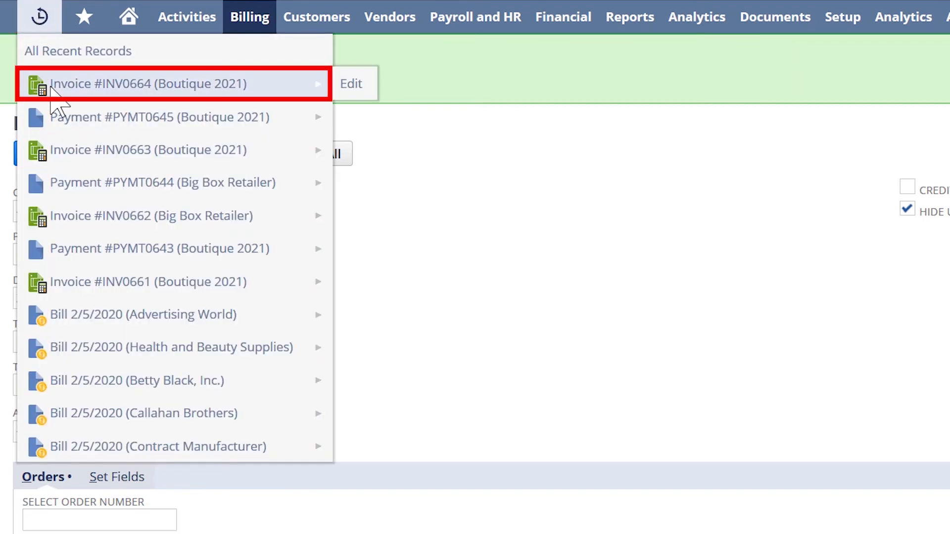
Step: From Recent Records, bring up invoice INV0664 and start a $1,403.99 customer payment via Accept Payment
{"action": "left_click", "coordinate": [148, 83]}
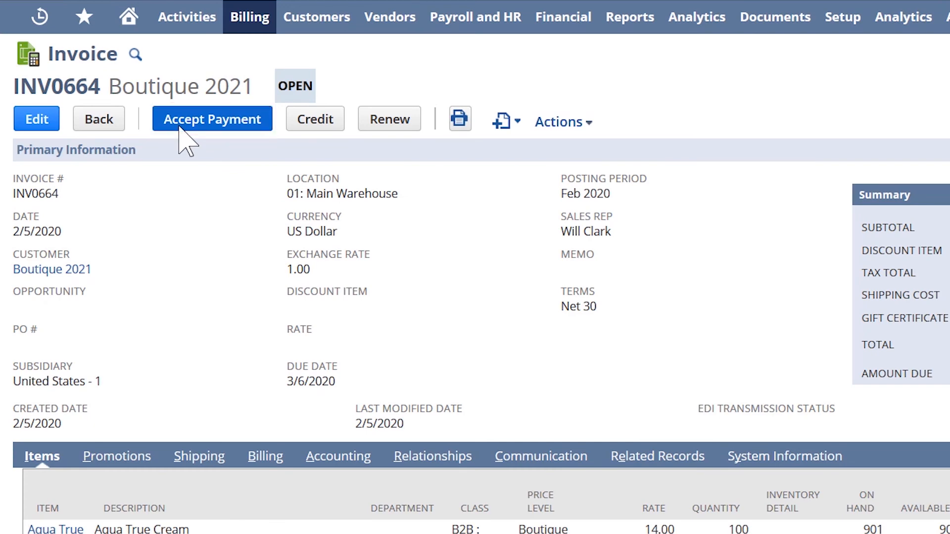
{"action": "left_click", "coordinate": [212, 118]}
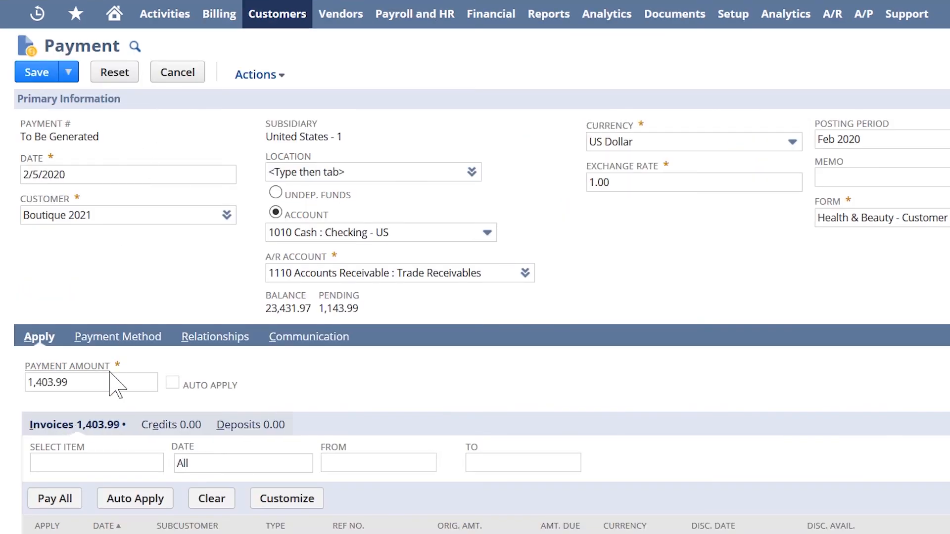
Step: Under Payment Method, set the method to Check with check number 123
{"action": "left_click", "coordinate": [118, 337]}
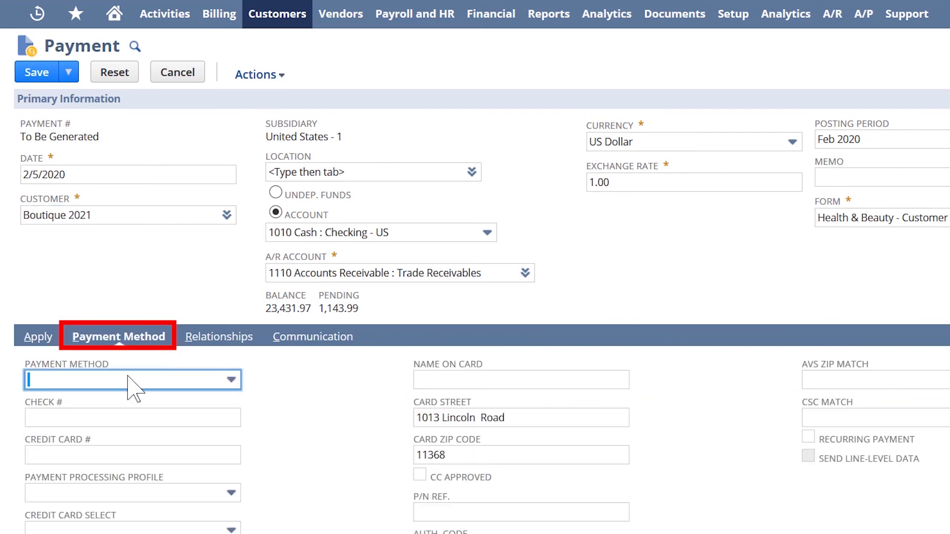
{"action": "left_click", "coordinate": [230, 380]}
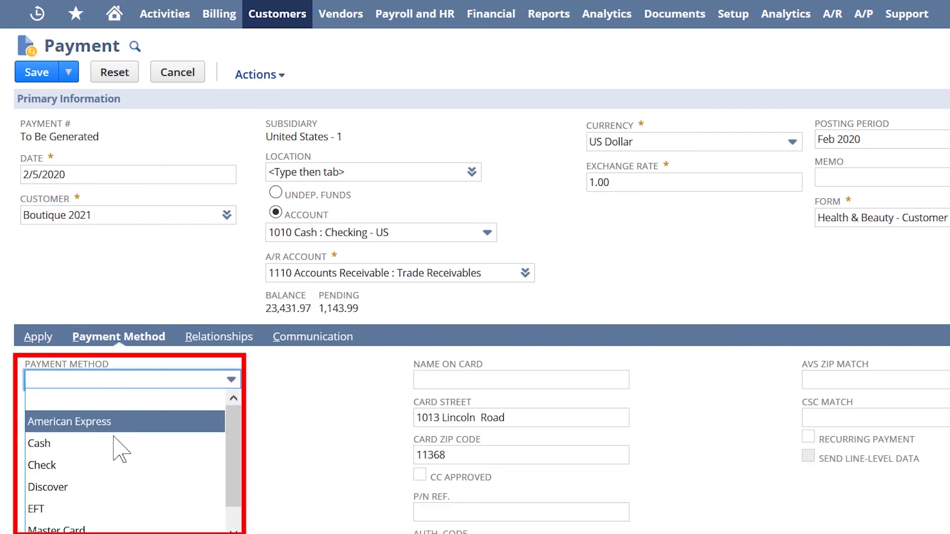
{"action": "left_click", "coordinate": [41, 465]}
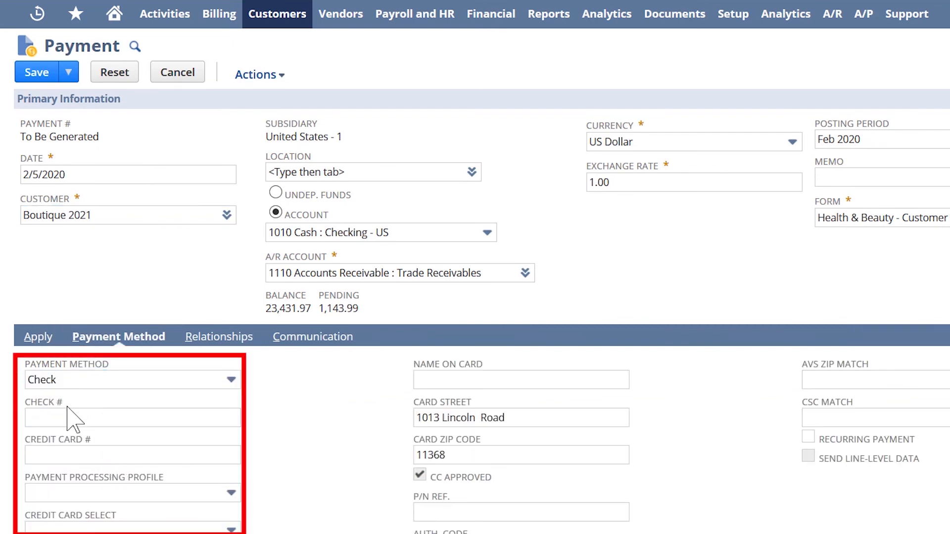
{"action": "type", "text": "123"}
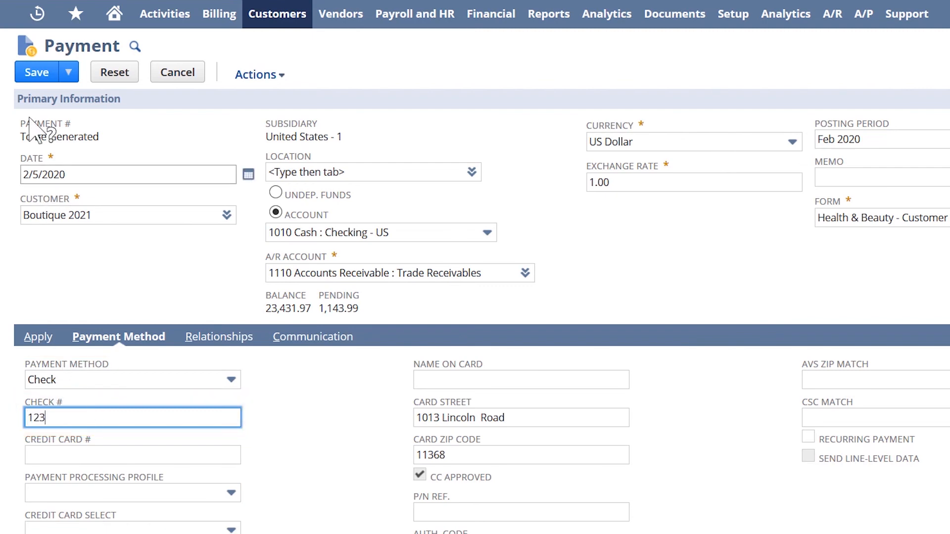
Step: Save the payment as PYMT0646 applied to INV0664 and return to the Home dashboard
{"action": "left_click", "coordinate": [36, 73]}
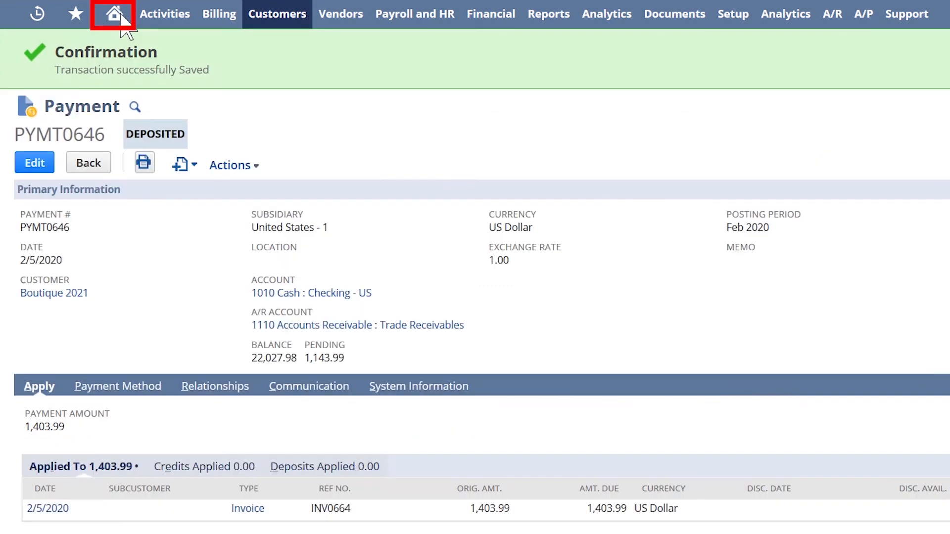
{"action": "left_click", "coordinate": [112, 13]}
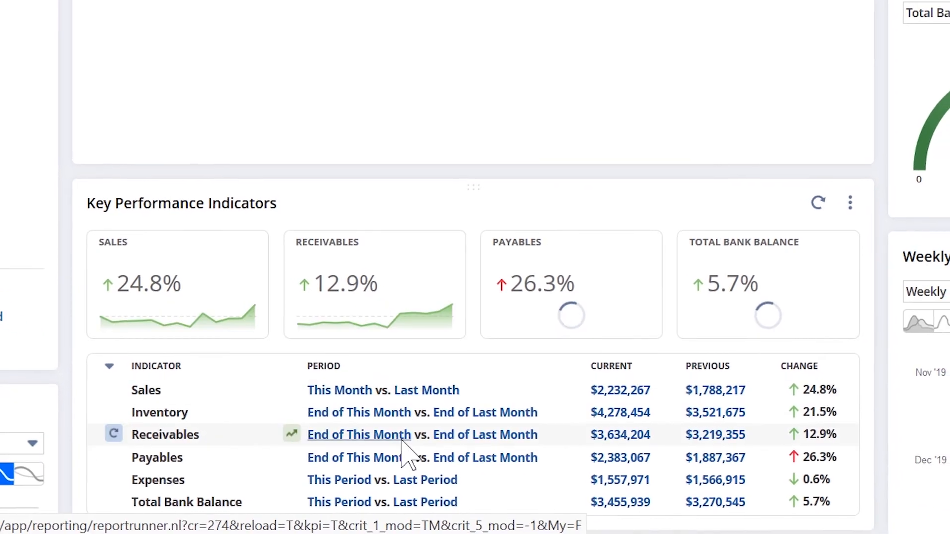